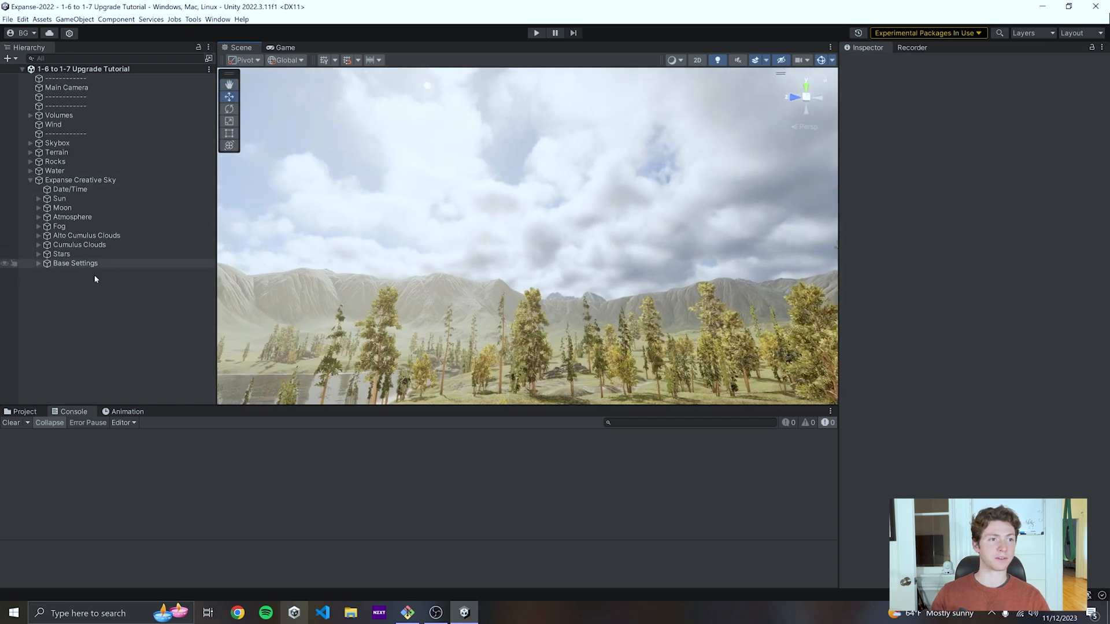
# - Delete the old Stars object with the missing script from Expanse Creative Sky
pyautogui.click(87, 236)
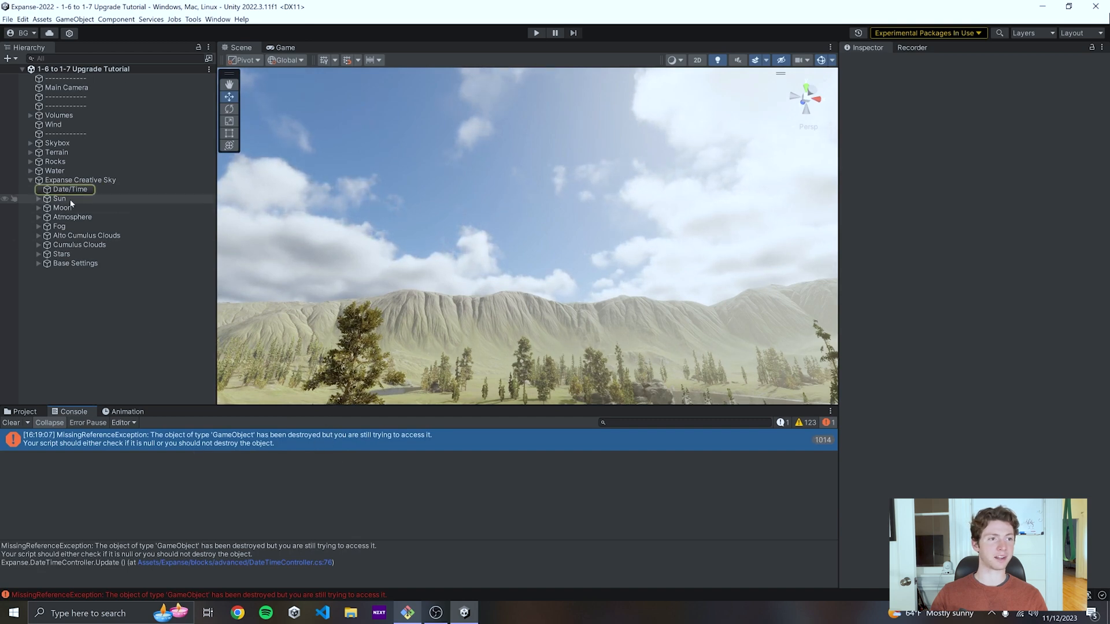
pyautogui.click(70, 189)
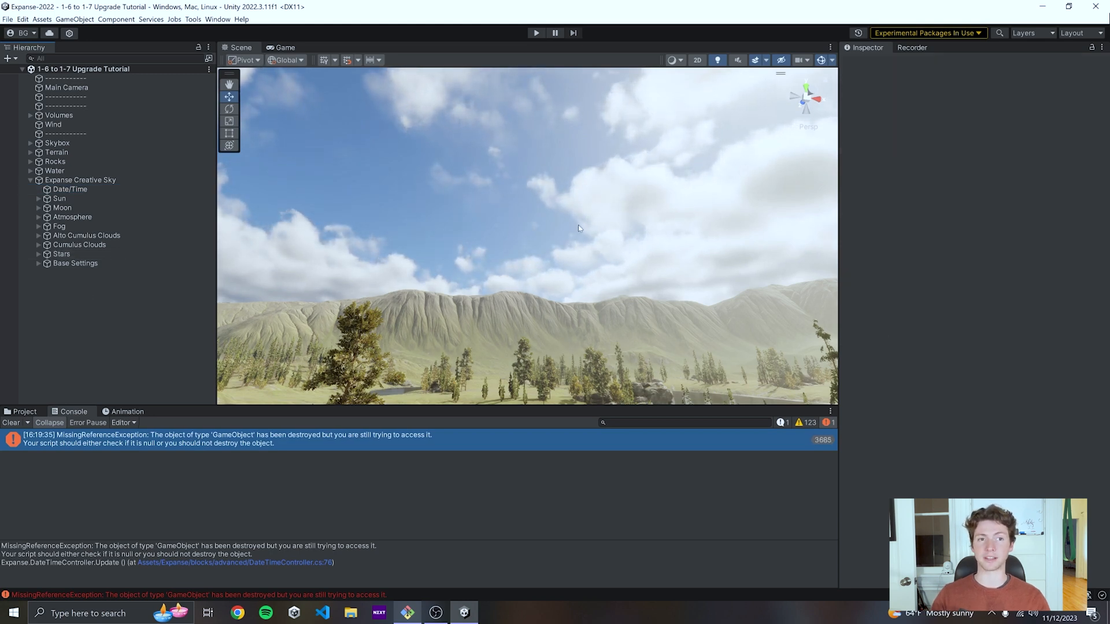
pyautogui.click(69, 189)
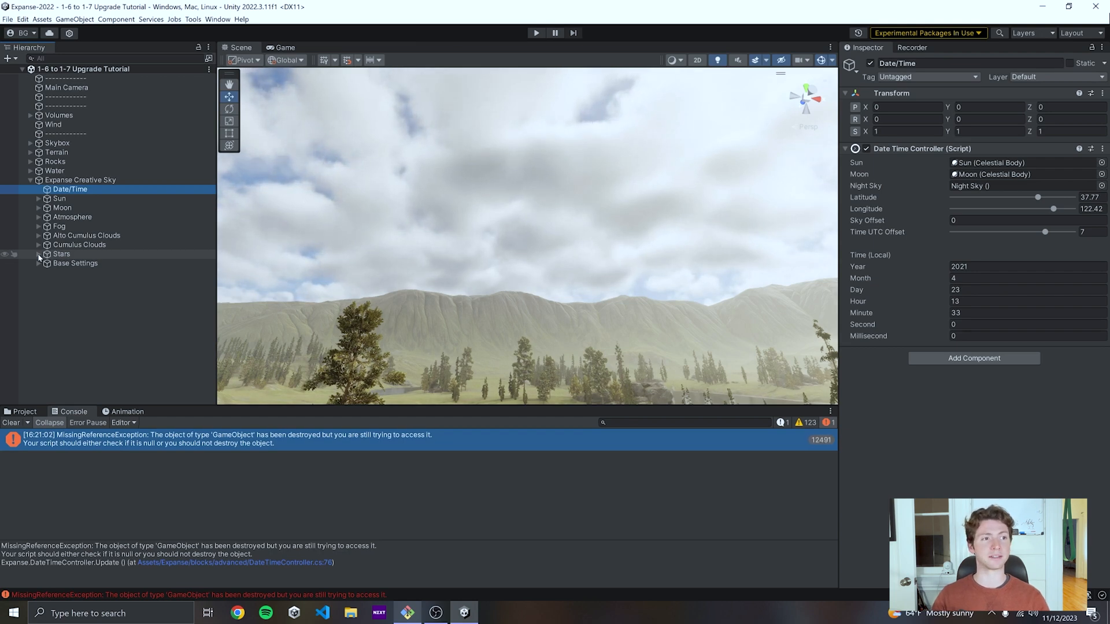
pyautogui.click(86, 262)
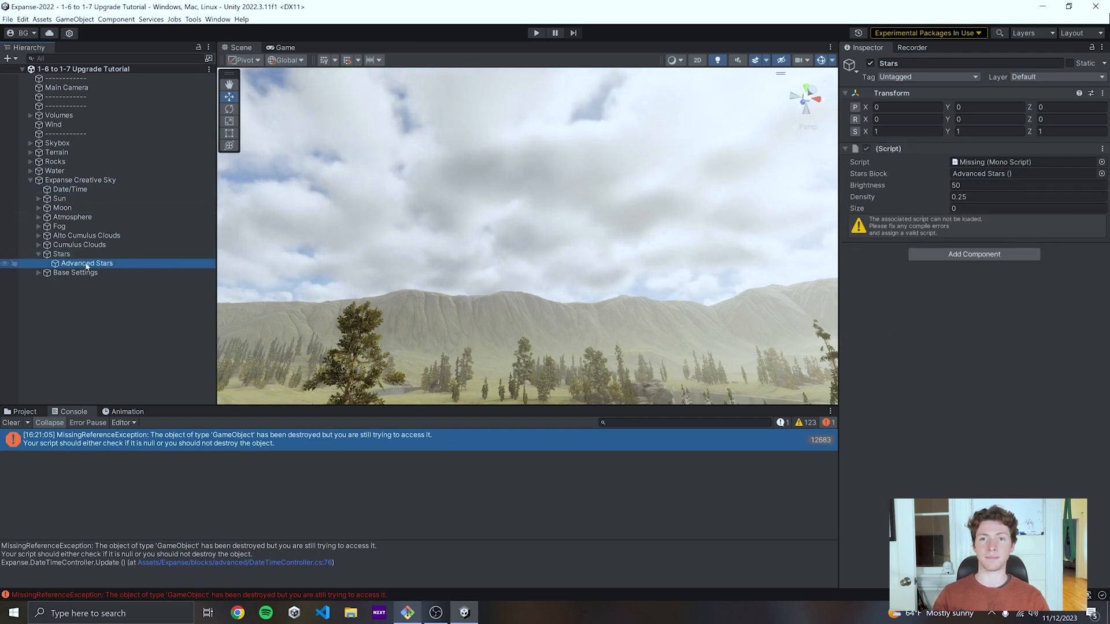
pyautogui.click(60, 253)
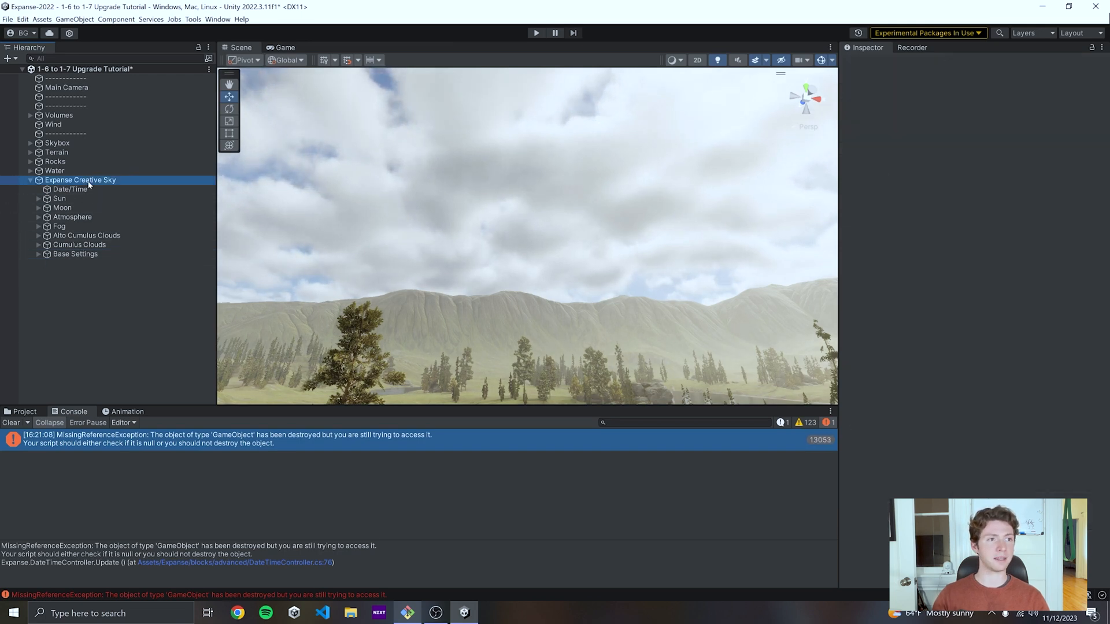
# - Add an Expanse Skybox Layer System under Expanse Creative Sky
pyautogui.rightClick(79, 180)
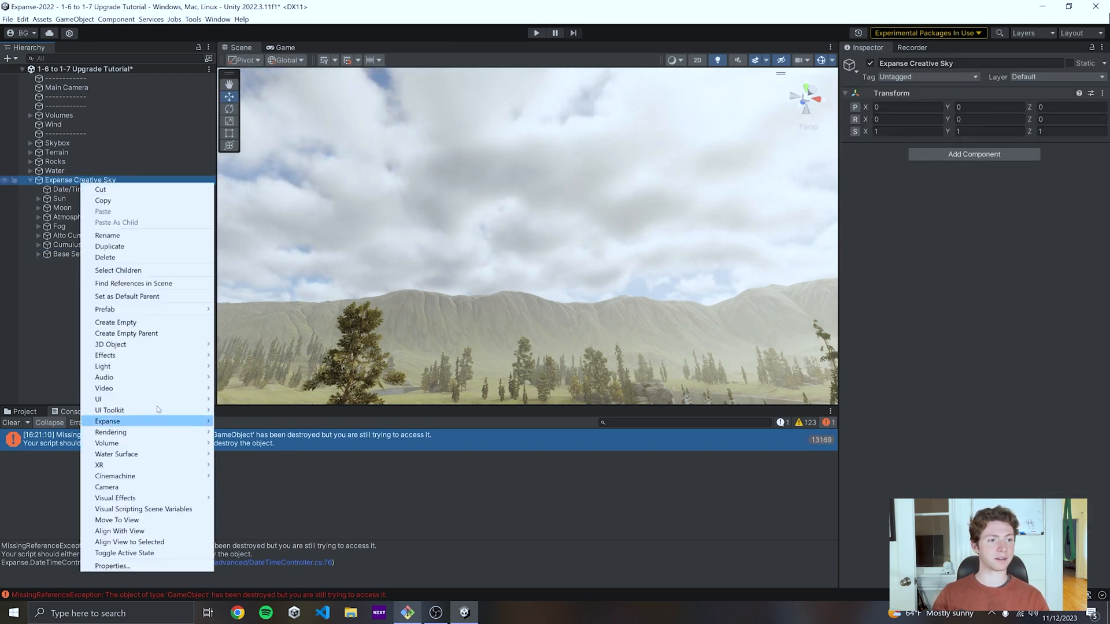
pyautogui.moveTo(107, 421)
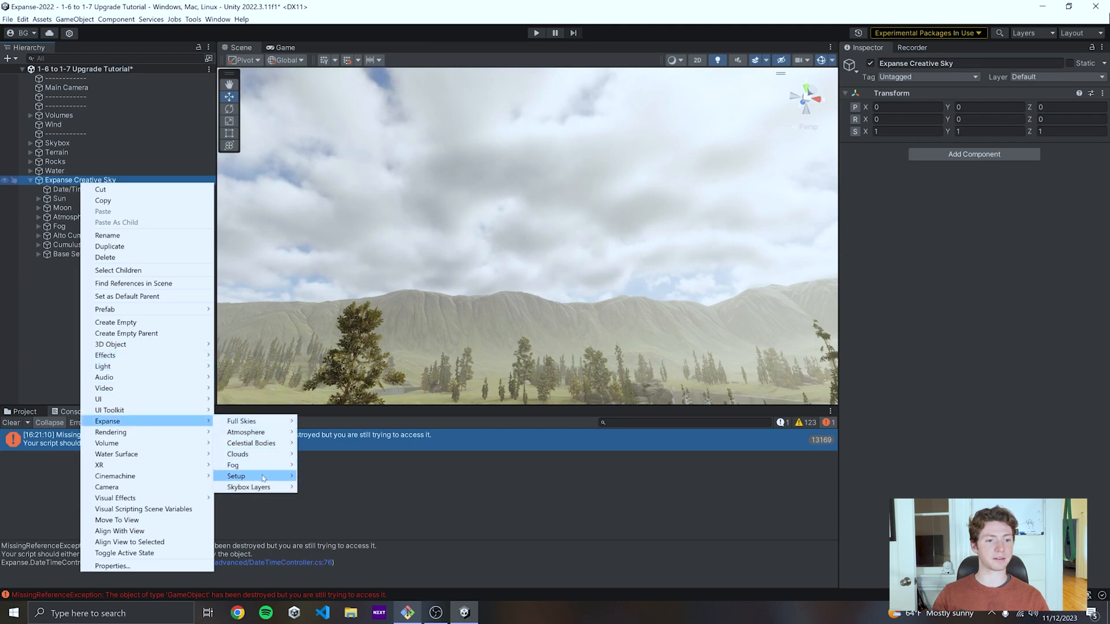
pyautogui.moveTo(248, 486)
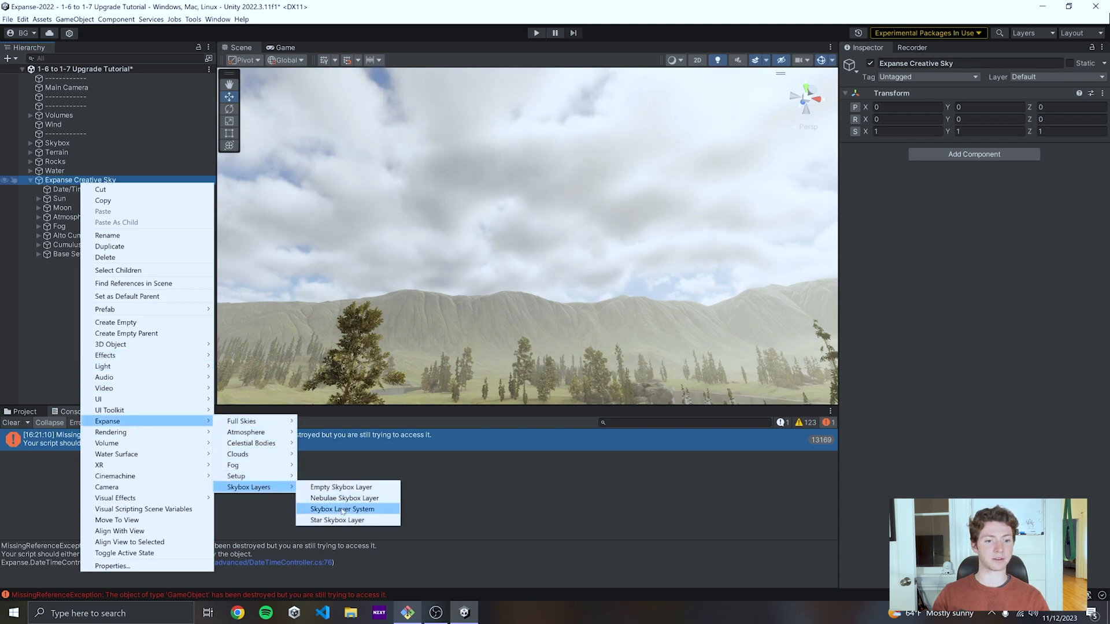
pyautogui.click(343, 508)
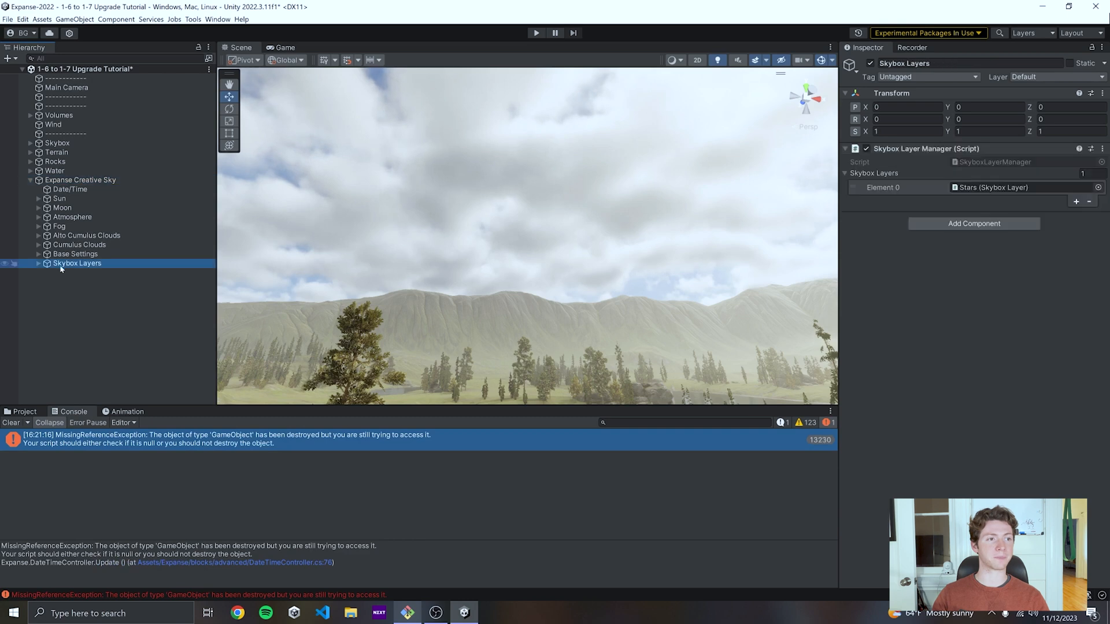
pyautogui.click(70, 273)
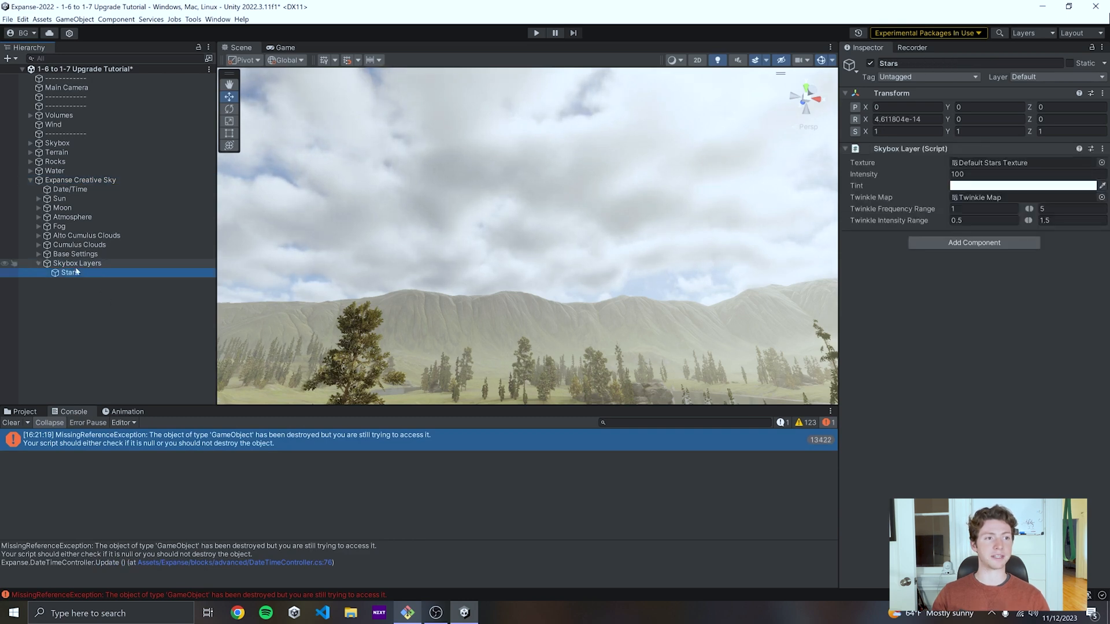
# - Inspect the Skybox Layers manager, the Stars layer and its default stars texture
pyautogui.click(76, 262)
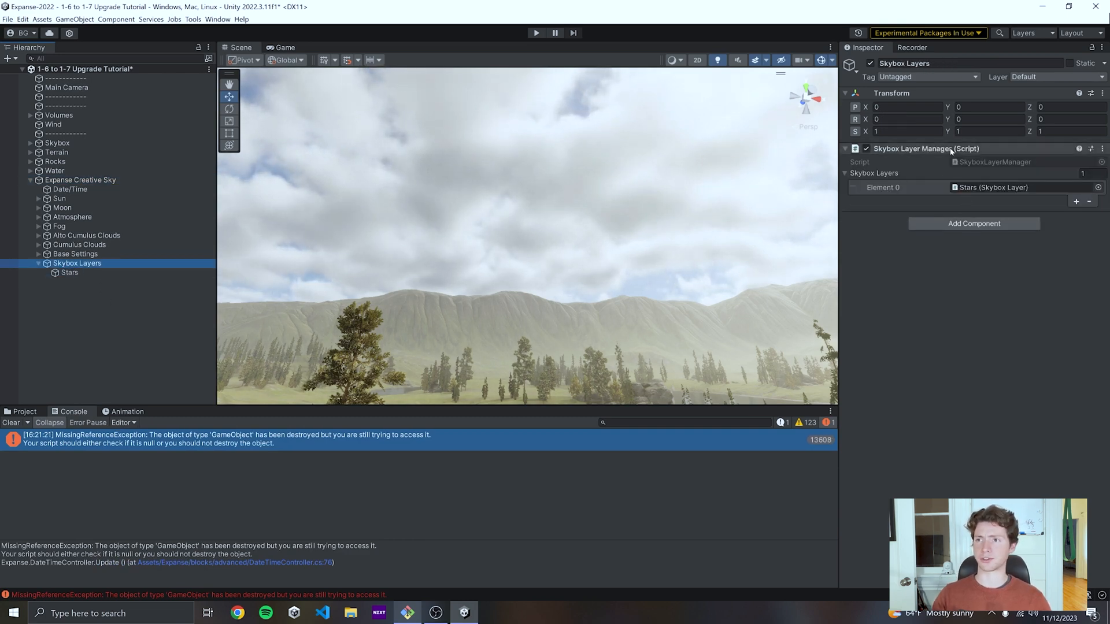
pyautogui.moveTo(909, 201)
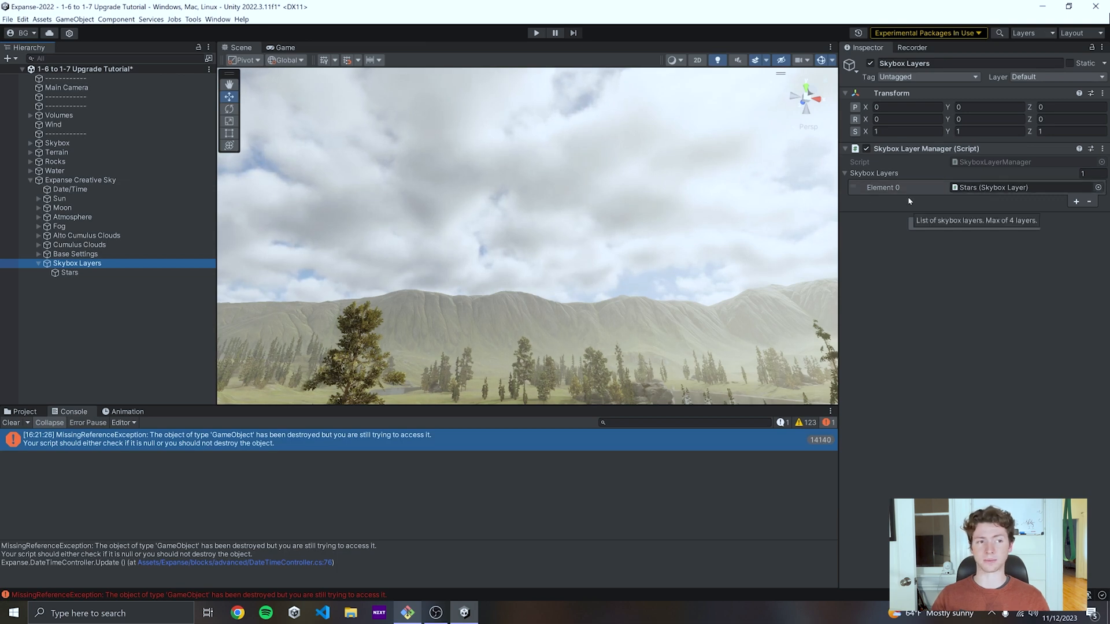
pyautogui.click(69, 272)
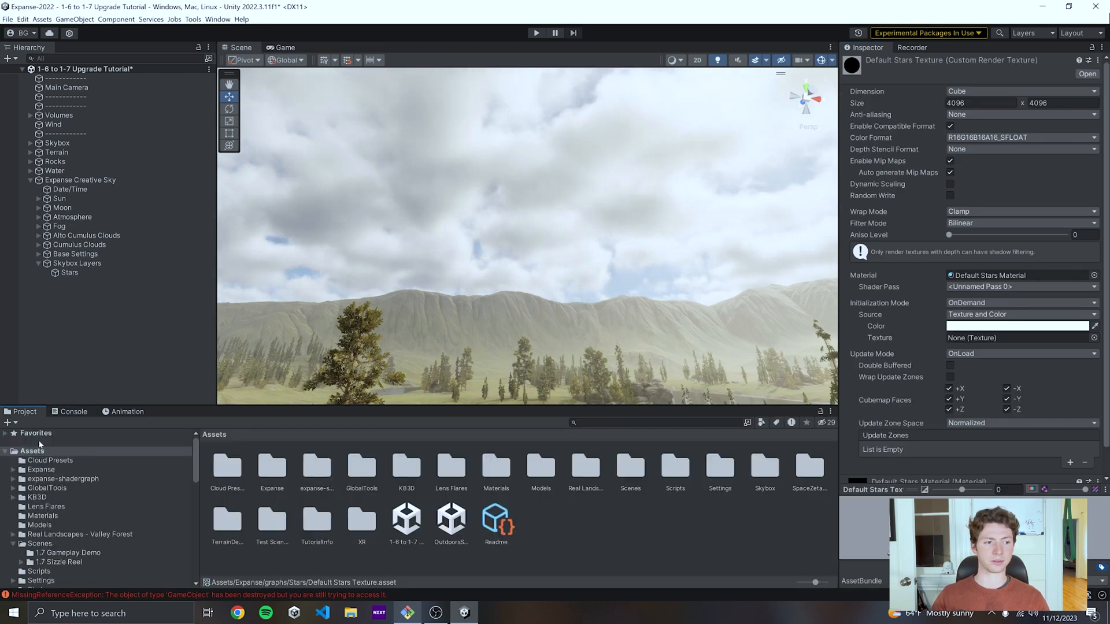
pyautogui.click(69, 272)
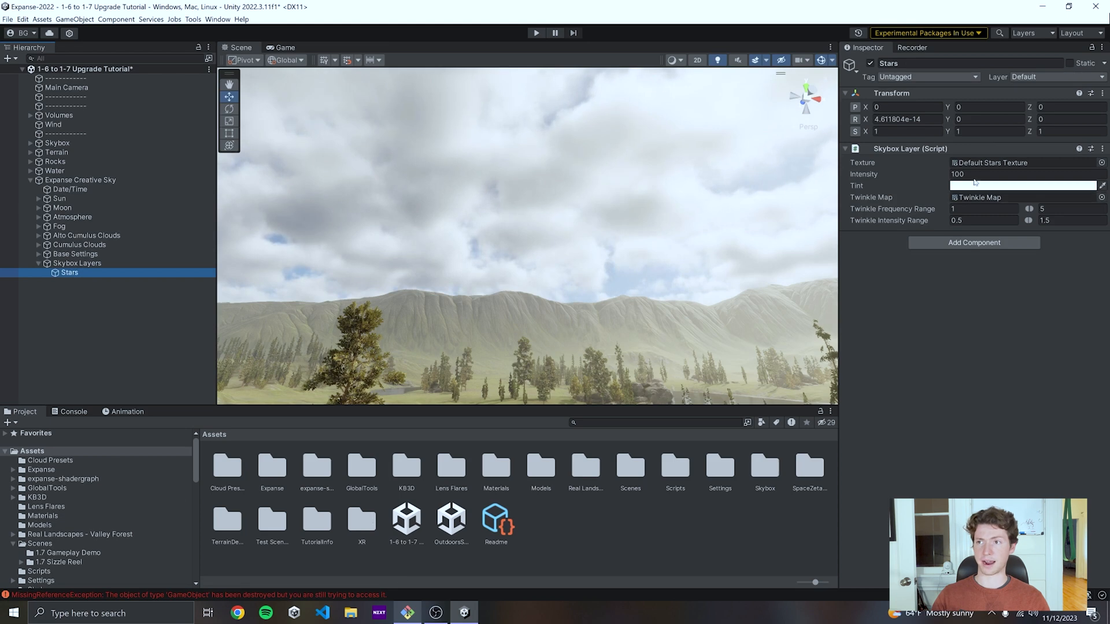
pyautogui.click(69, 189)
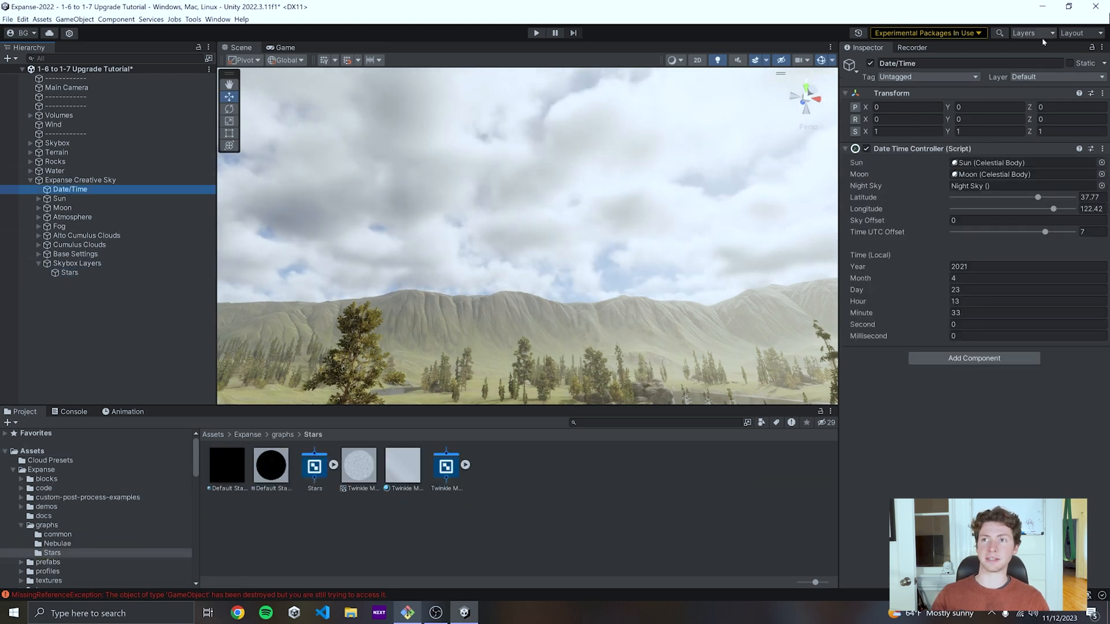
# - Disable Date/Time to preview the stars at night and set Skybox Layers rotation X to 0
pyautogui.click(59, 199)
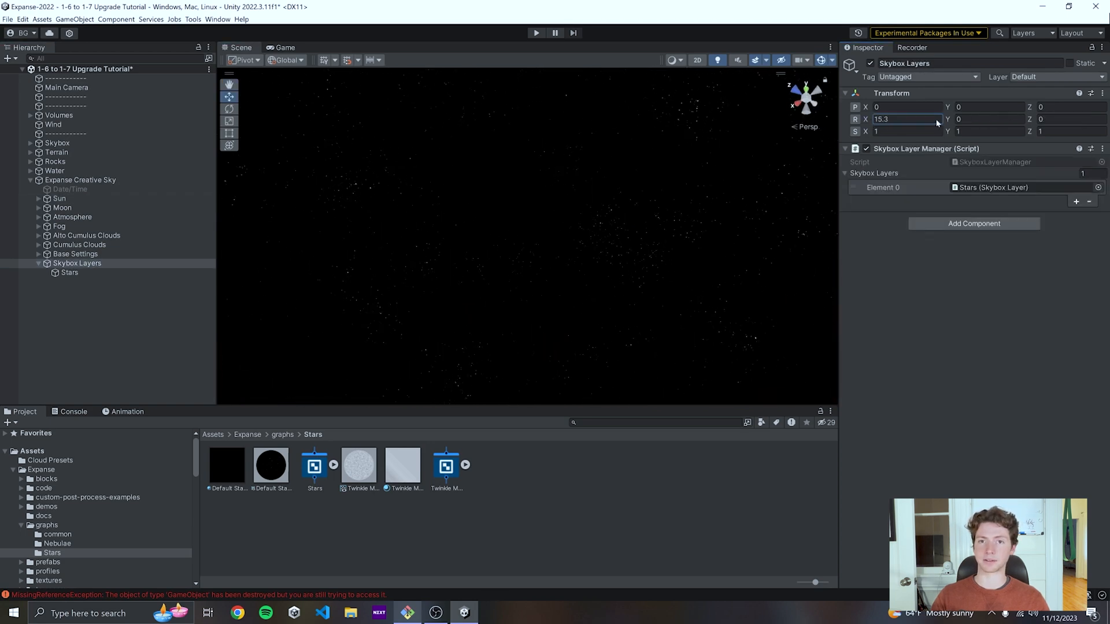
pyautogui.write('0')
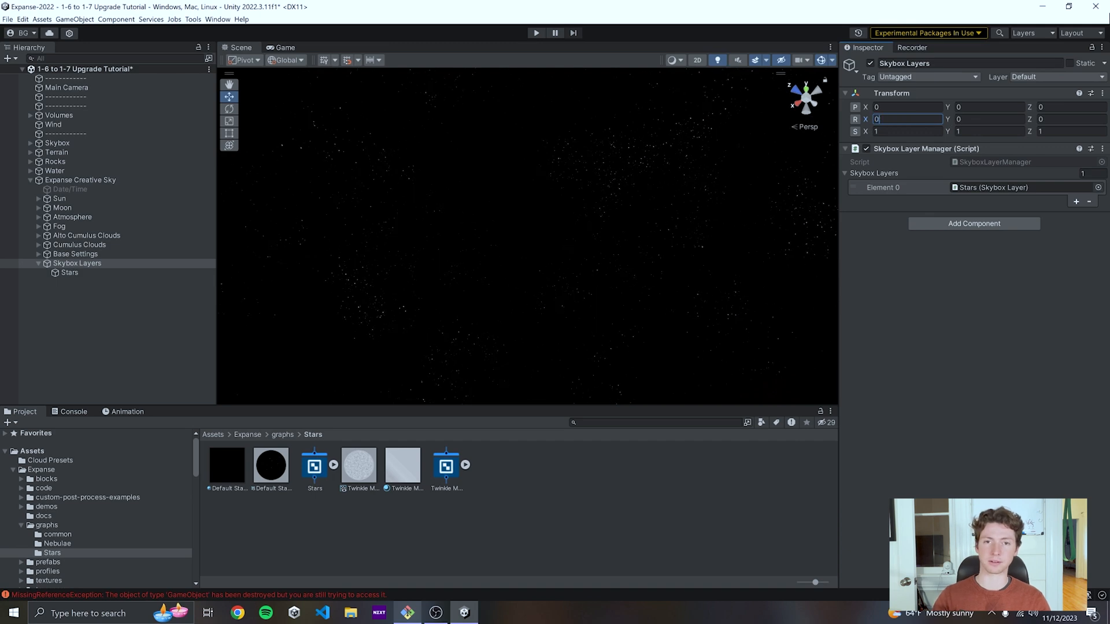
pyautogui.click(69, 272)
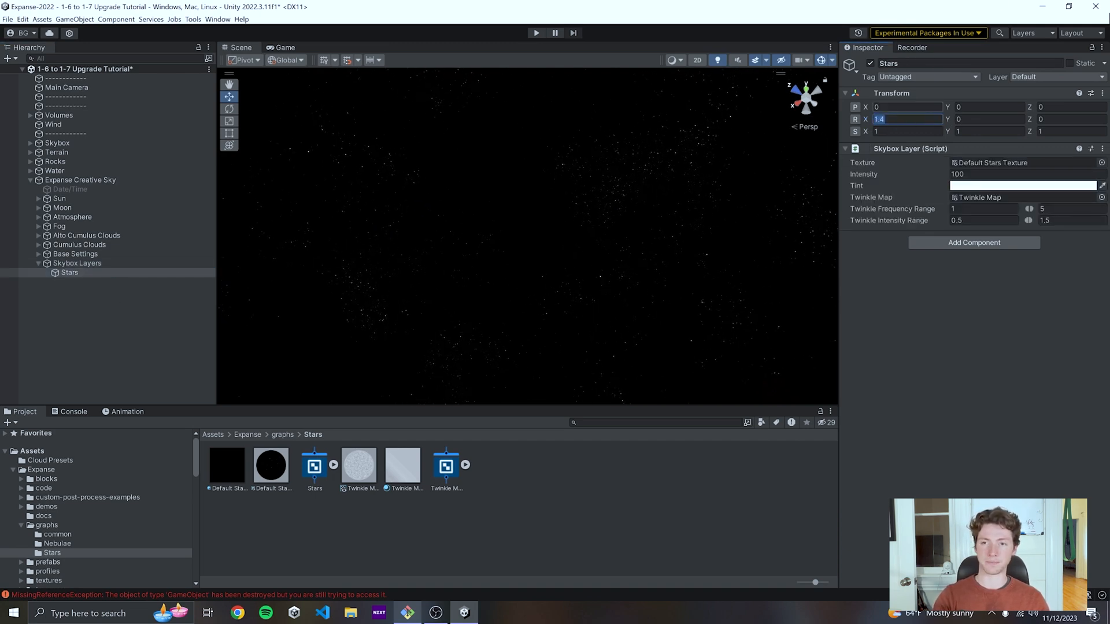
pyautogui.click(70, 189)
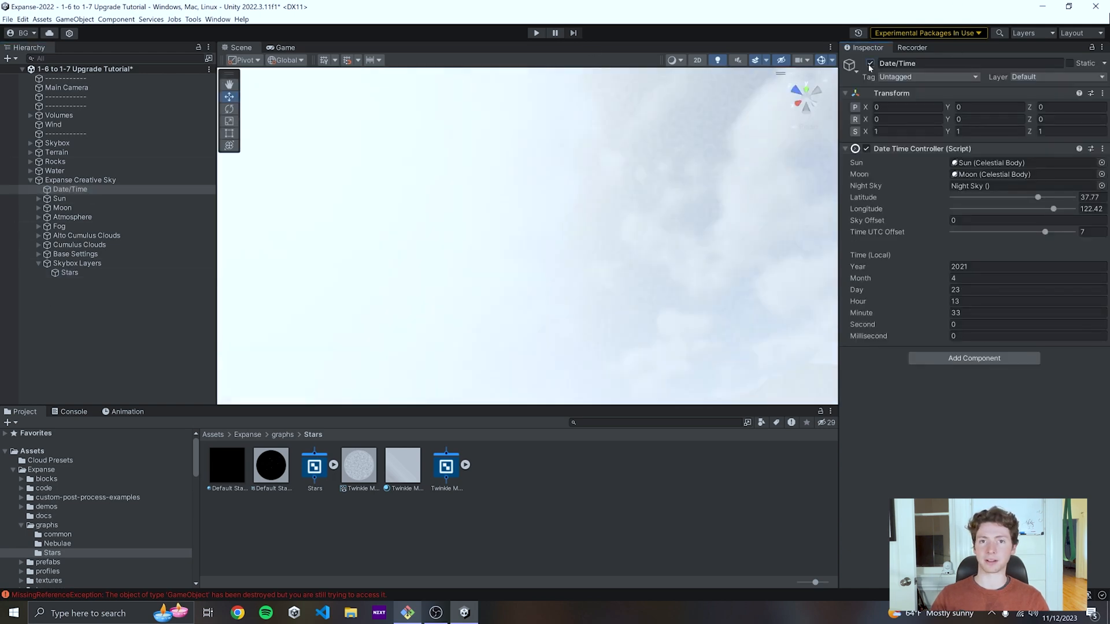
# - Rename Skybox Layers to Night Sky and assign it to the Date/Time controller's Night Sky field
pyautogui.click(77, 262)
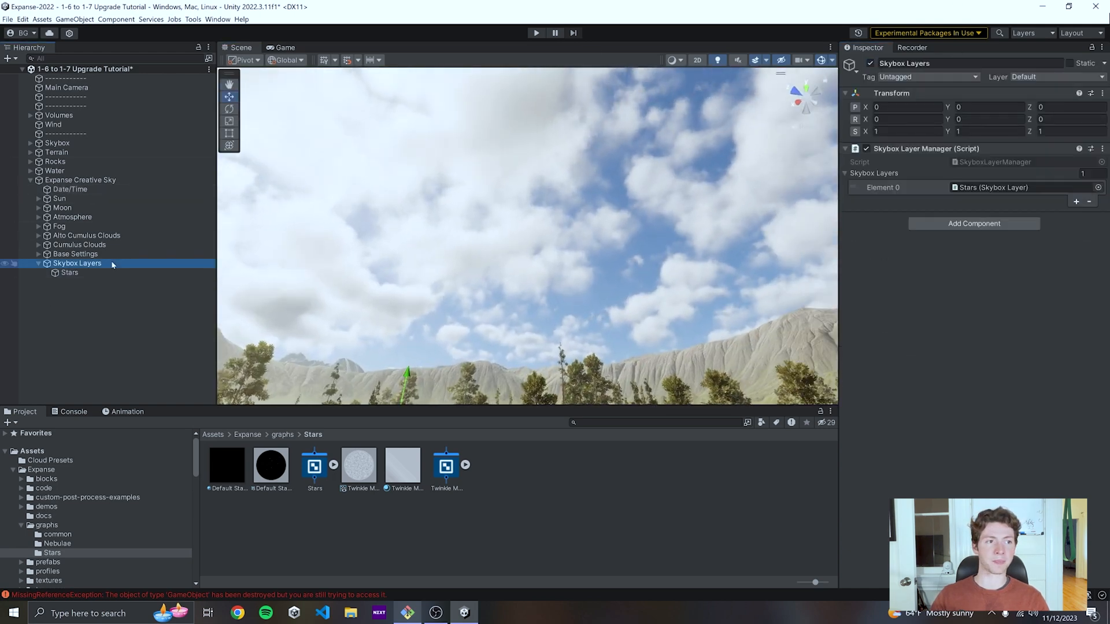
pyautogui.click(69, 189)
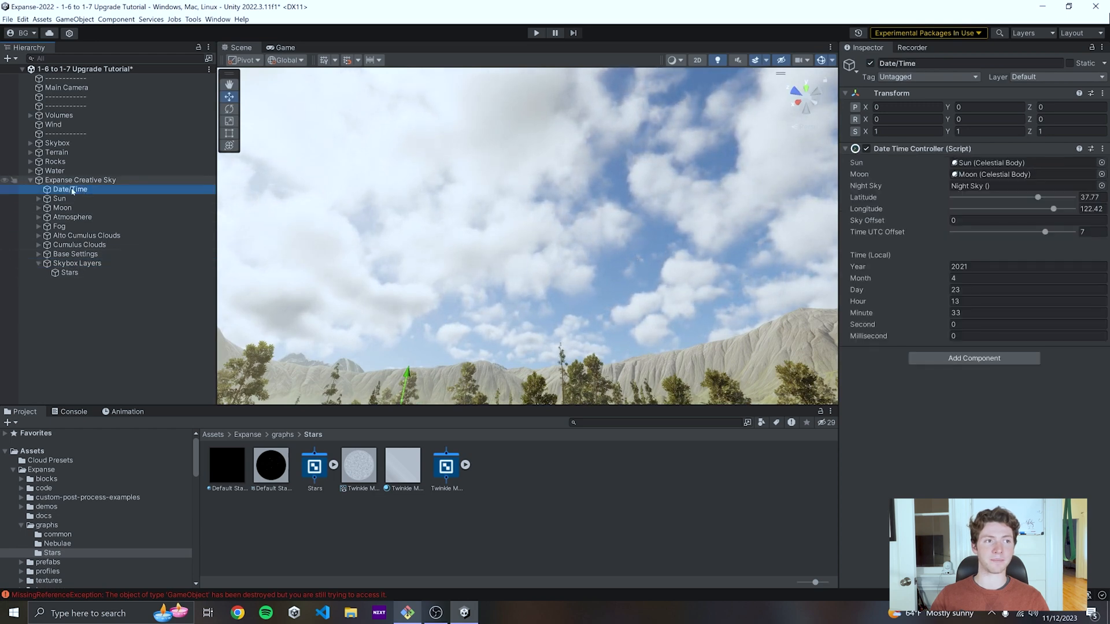
pyautogui.rightClick(77, 262)
pyautogui.write('Night Sky')
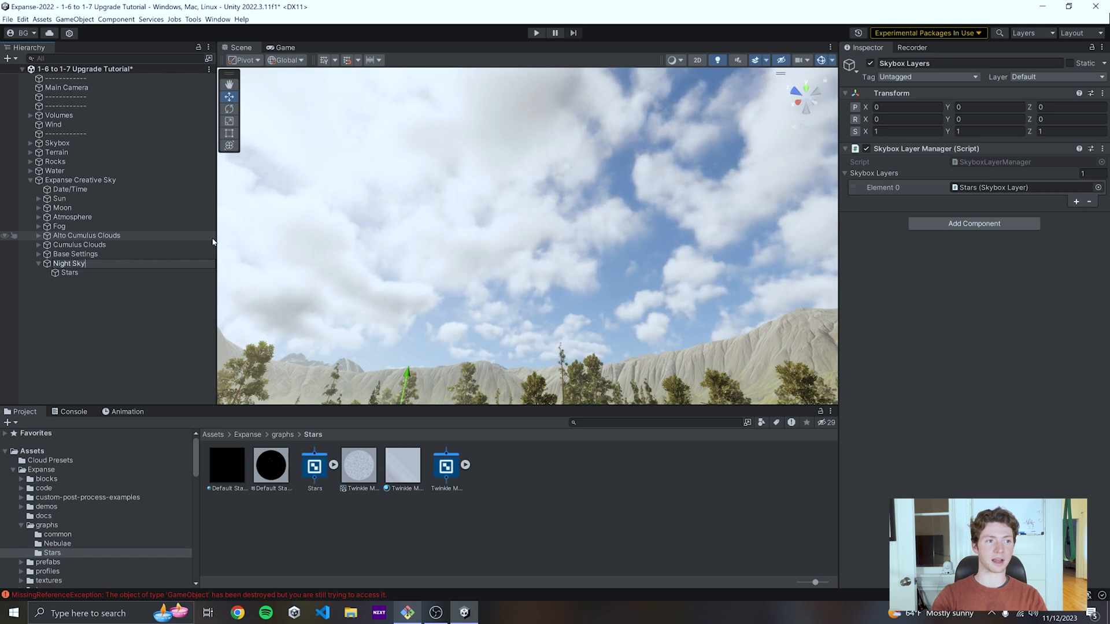
pyautogui.click(70, 189)
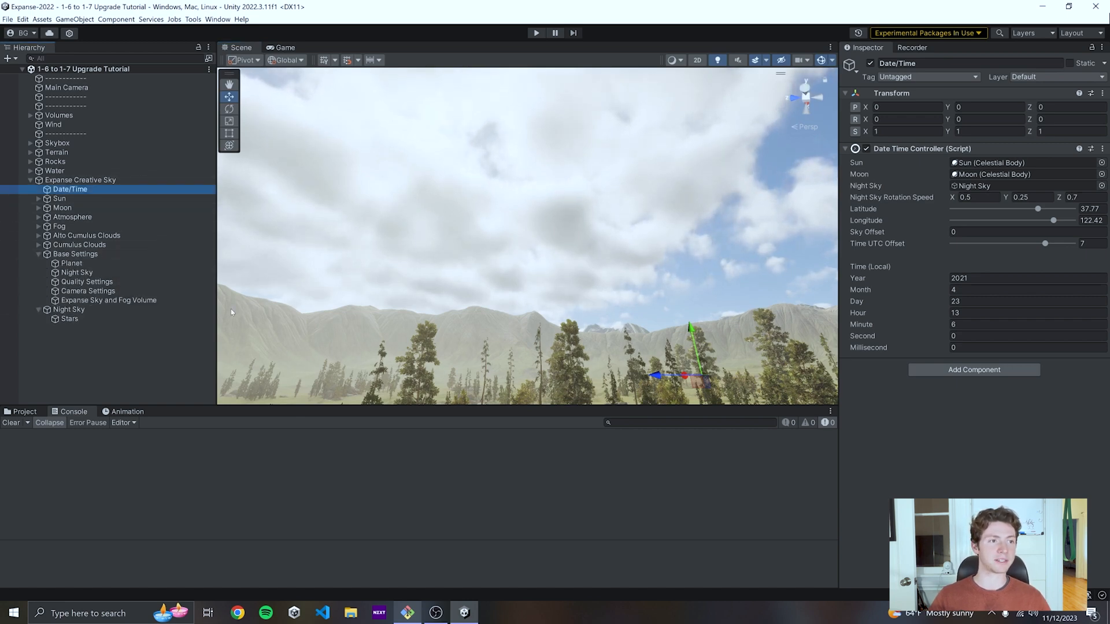
# - Inspect the old Planet, Night Sky and Camera Settings objects, then Quality Settings
pyautogui.click(71, 262)
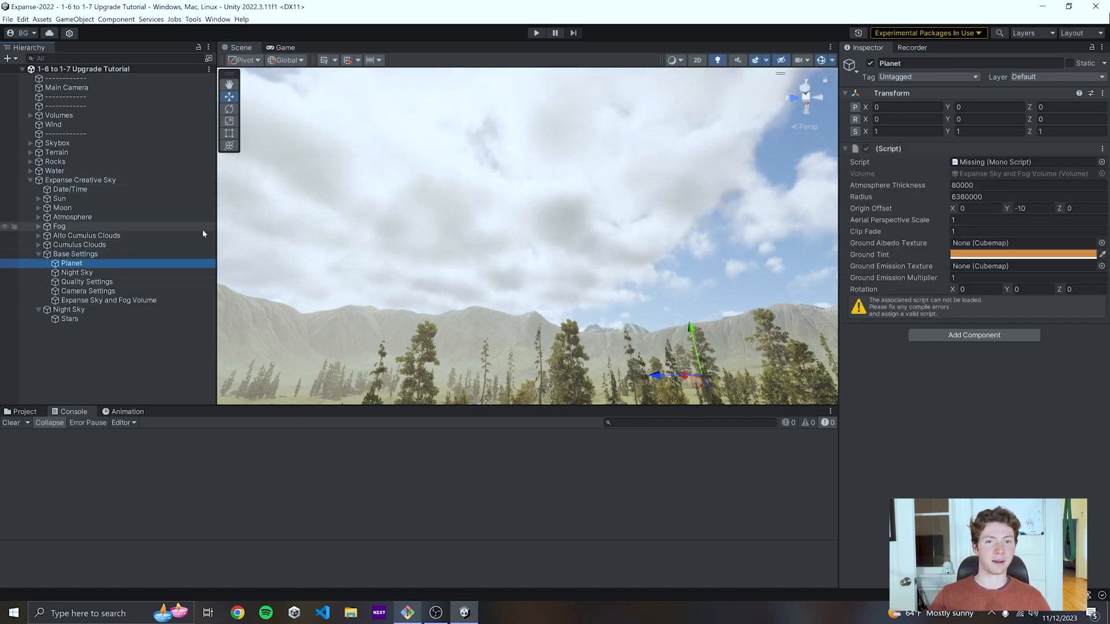
pyautogui.click(76, 272)
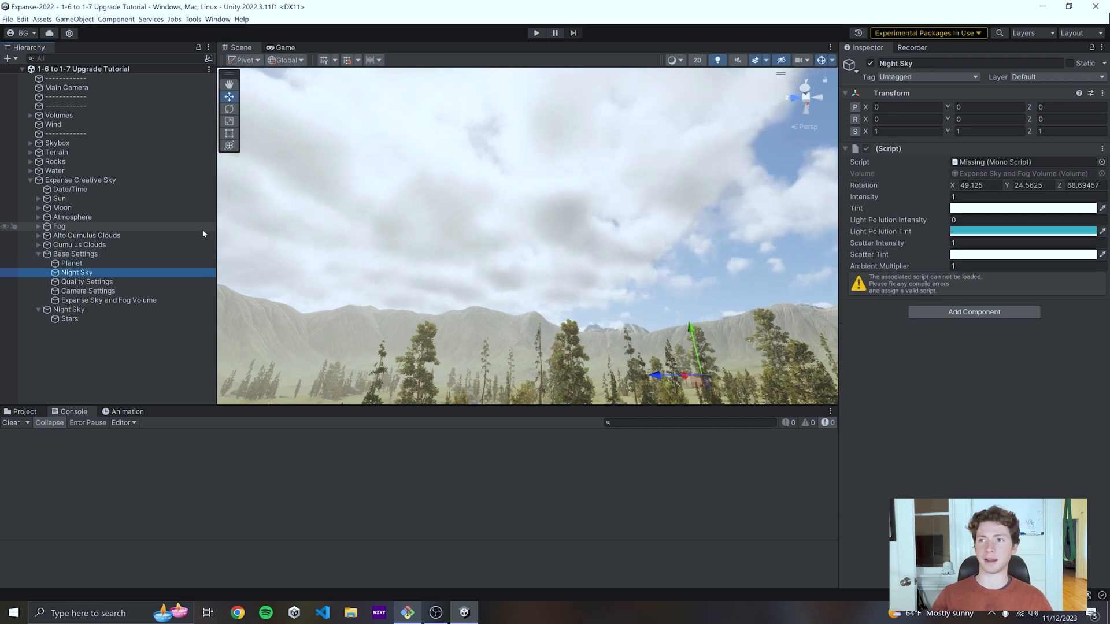
pyautogui.click(88, 291)
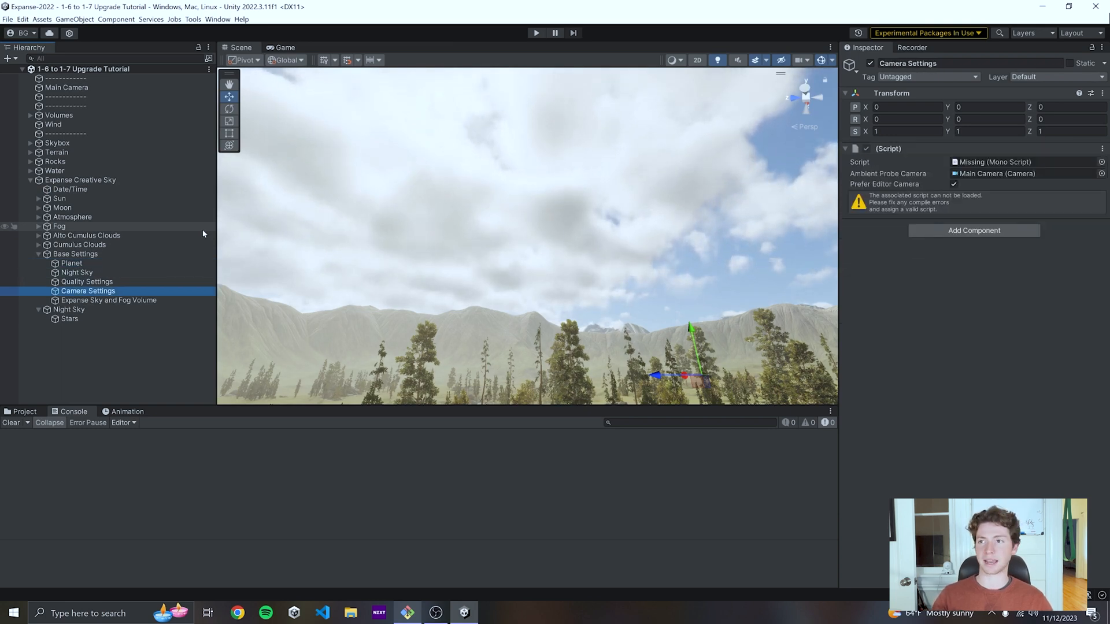
pyautogui.click(70, 263)
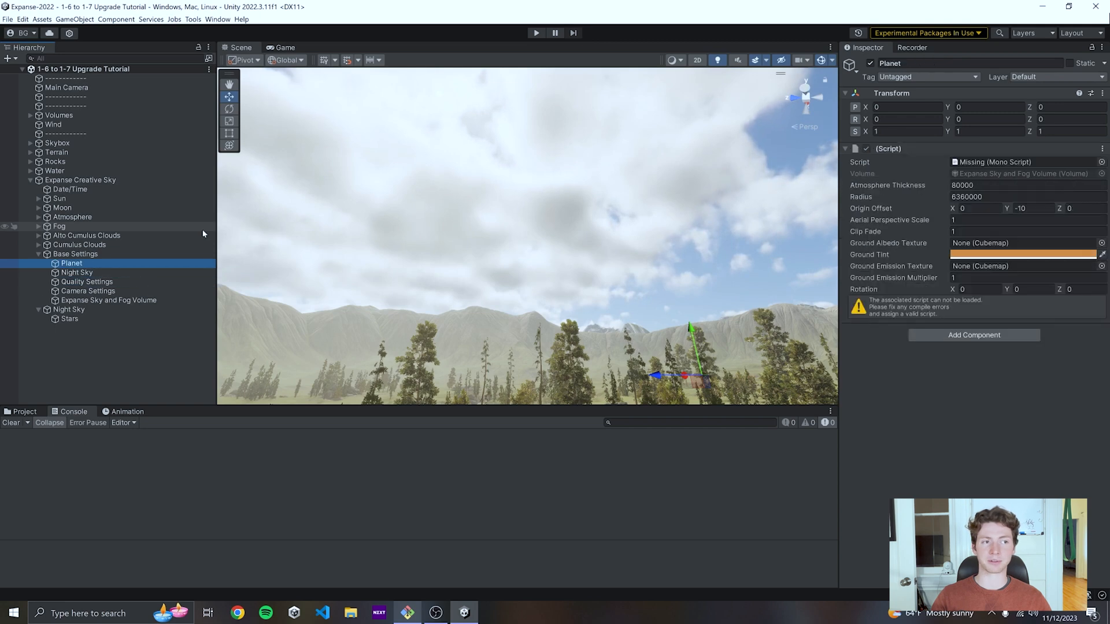
pyautogui.click(87, 281)
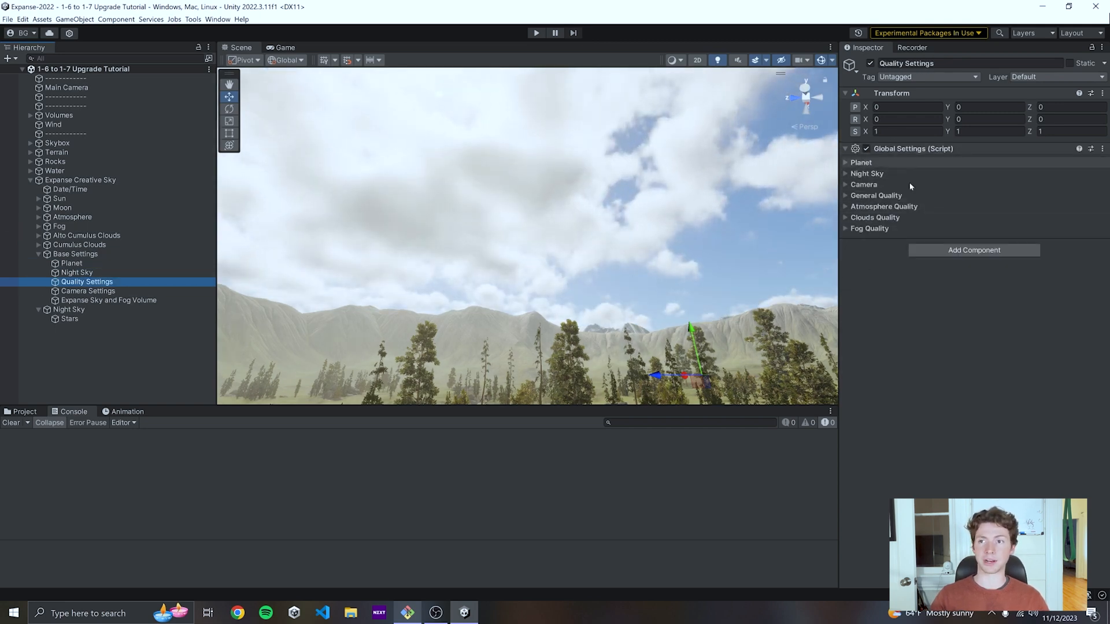
# - Expand and collapse Quality Settings' global foldouts, comparing against old Night Sky and Planet
pyautogui.click(846, 173)
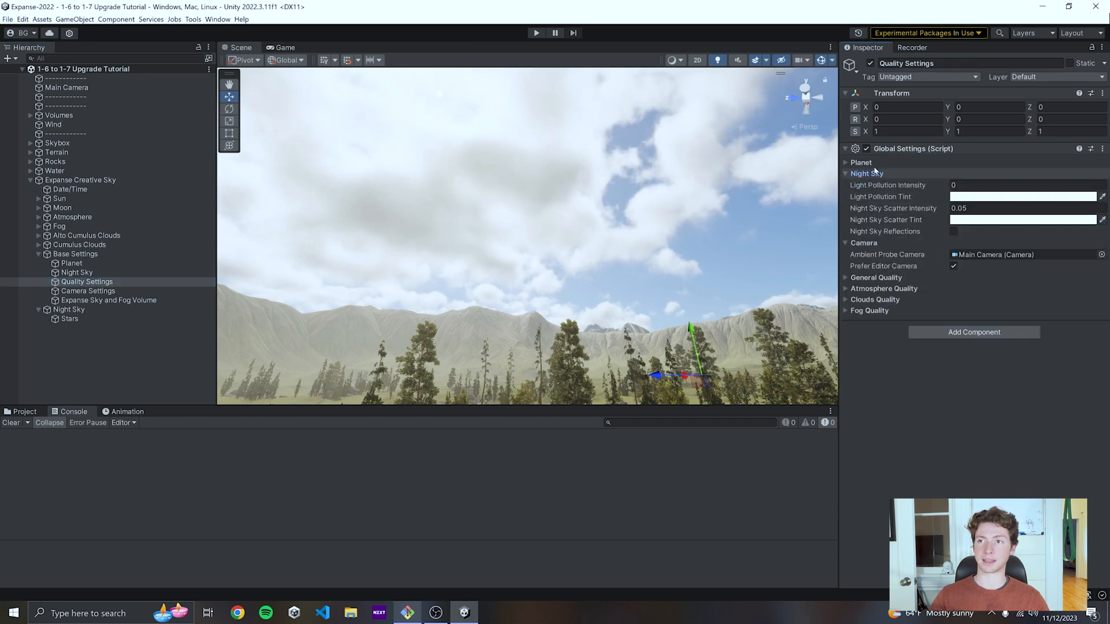
pyautogui.click(846, 174)
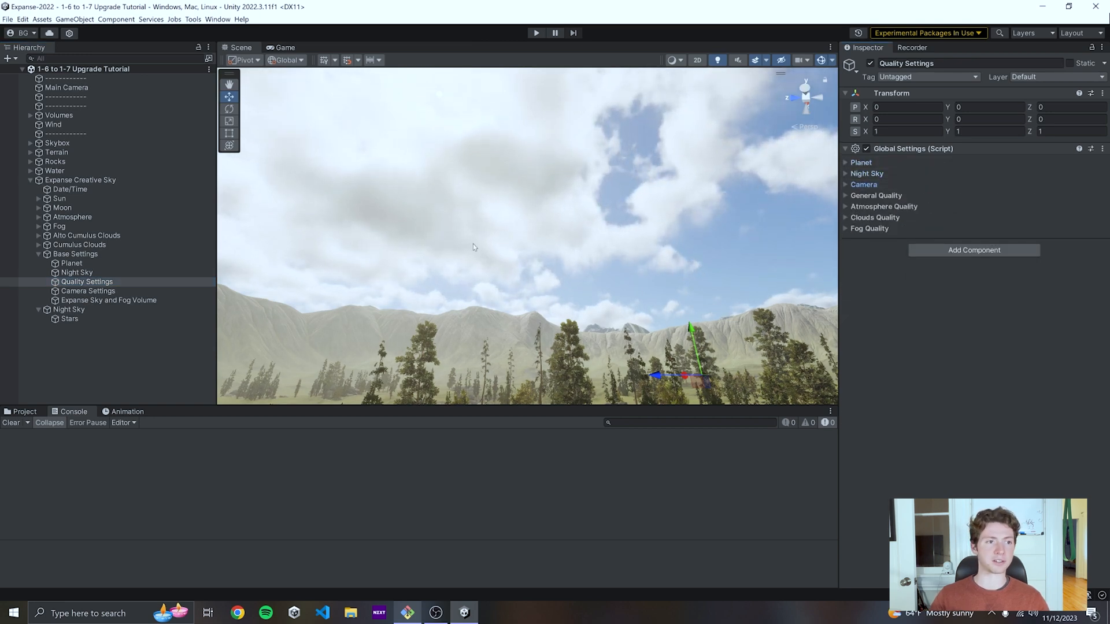
pyautogui.click(77, 272)
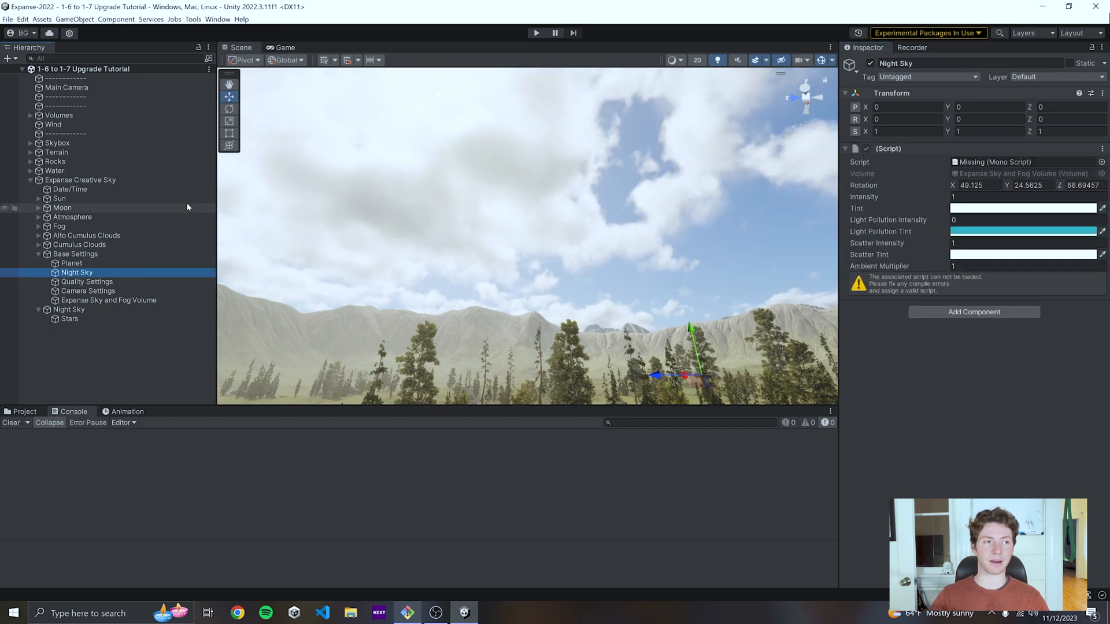
pyautogui.click(72, 262)
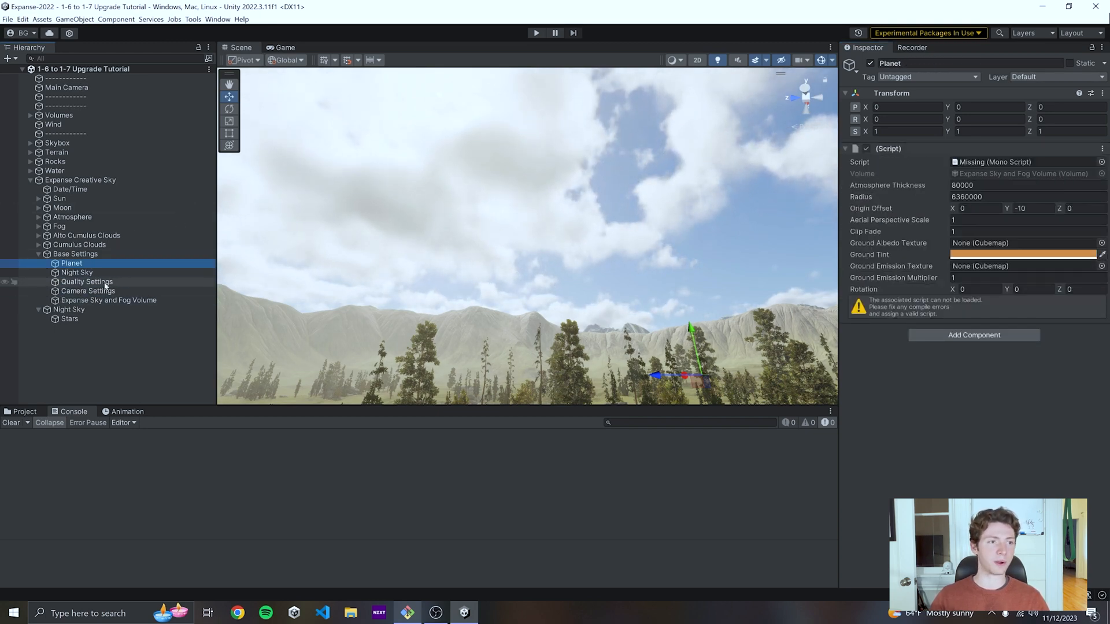
pyautogui.click(76, 271)
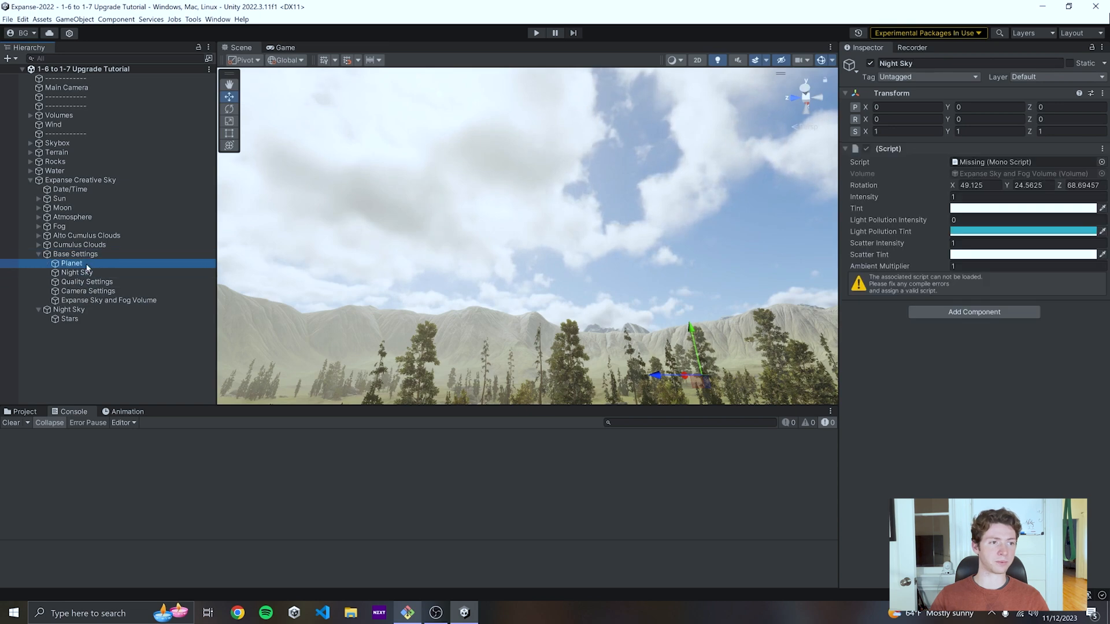
pyautogui.click(86, 282)
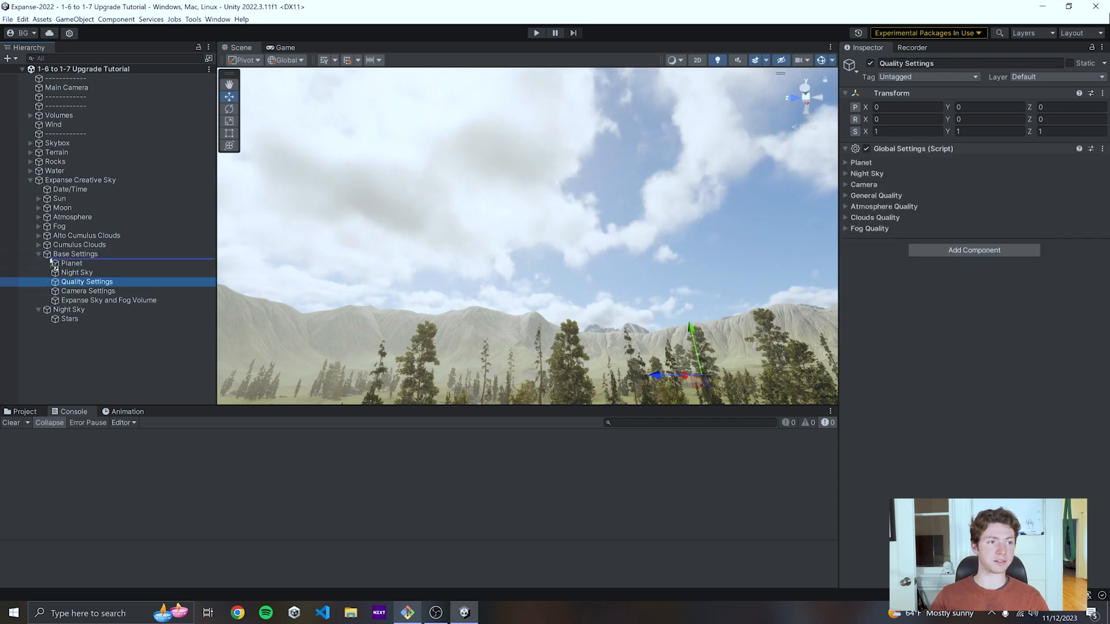
# - Move Quality Settings out of Base Settings, delete Base Settings, and merge in the Volume object
pyautogui.click(109, 299)
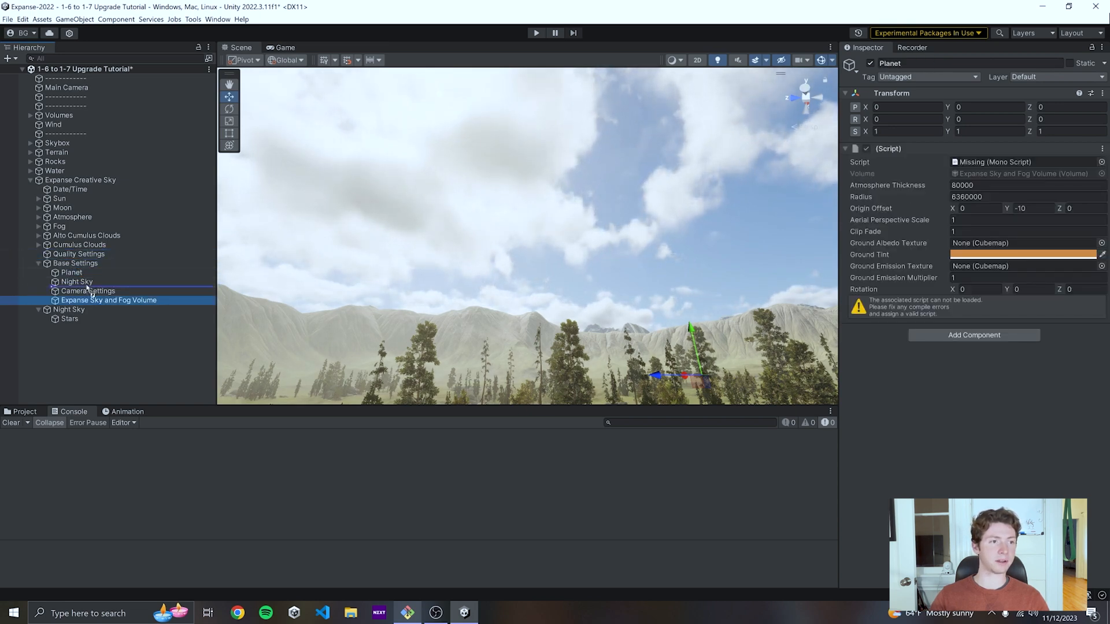
pyautogui.click(75, 272)
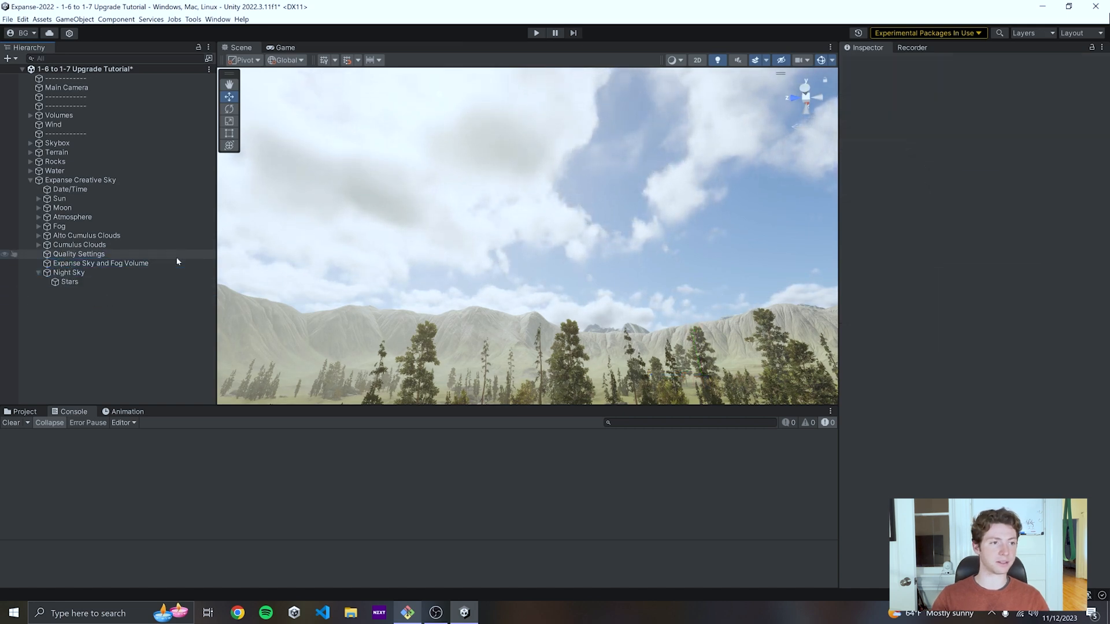
pyautogui.click(78, 254)
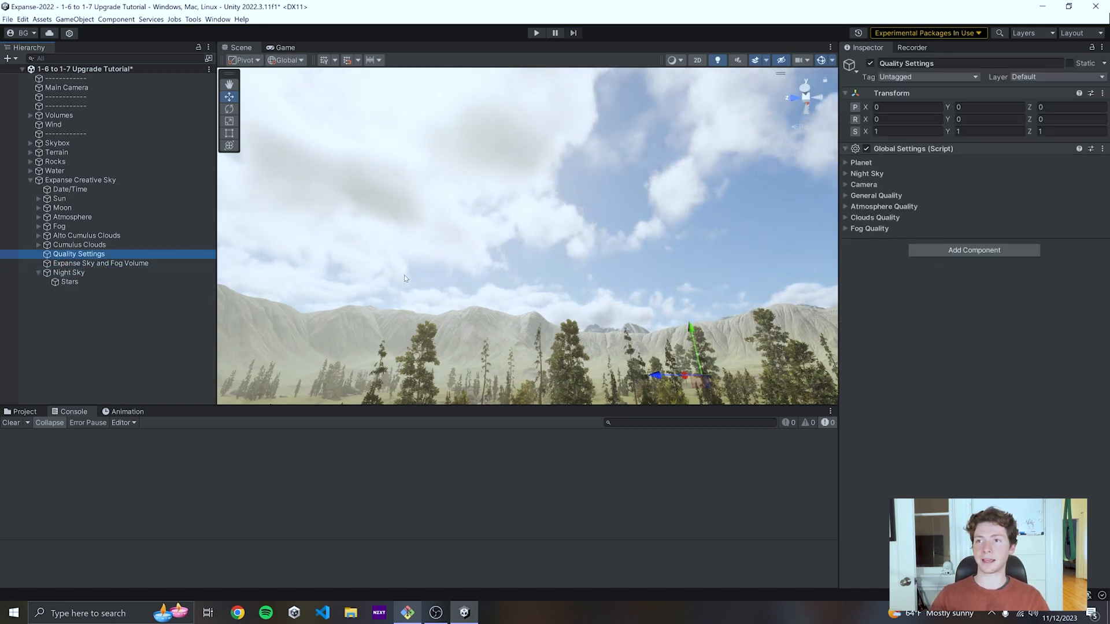
pyautogui.click(101, 263)
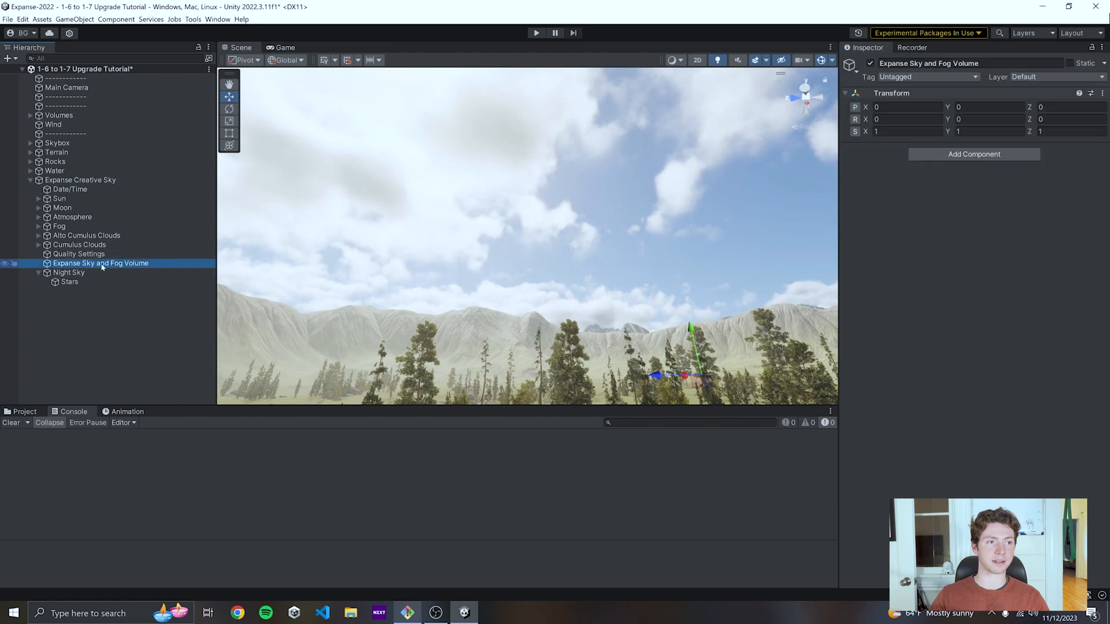
pyautogui.rightClick(78, 253)
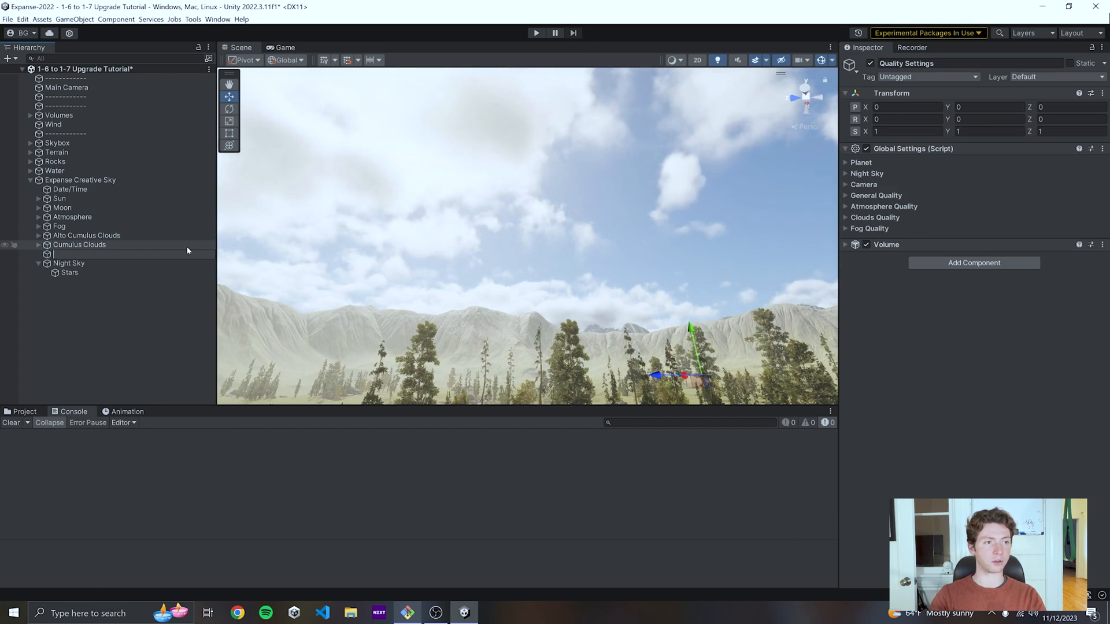
pyautogui.click(76, 253)
pyautogui.write('Global Settings')
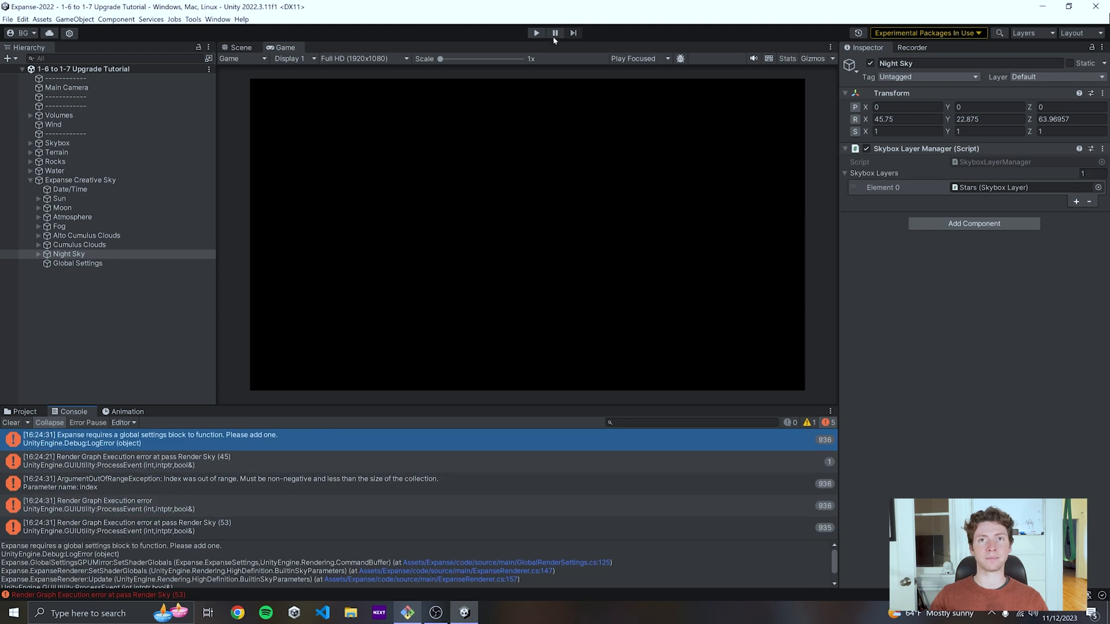
# - Play the scene to confirm the sky and clouds render, then exit play mode
pyautogui.click(536, 33)
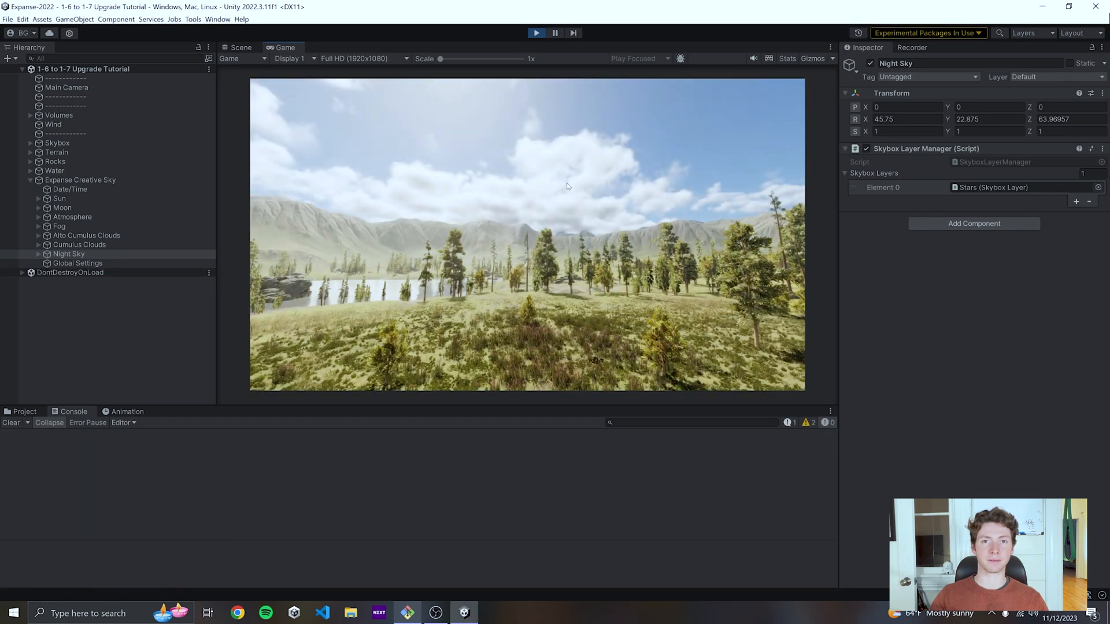
pyautogui.click(241, 47)
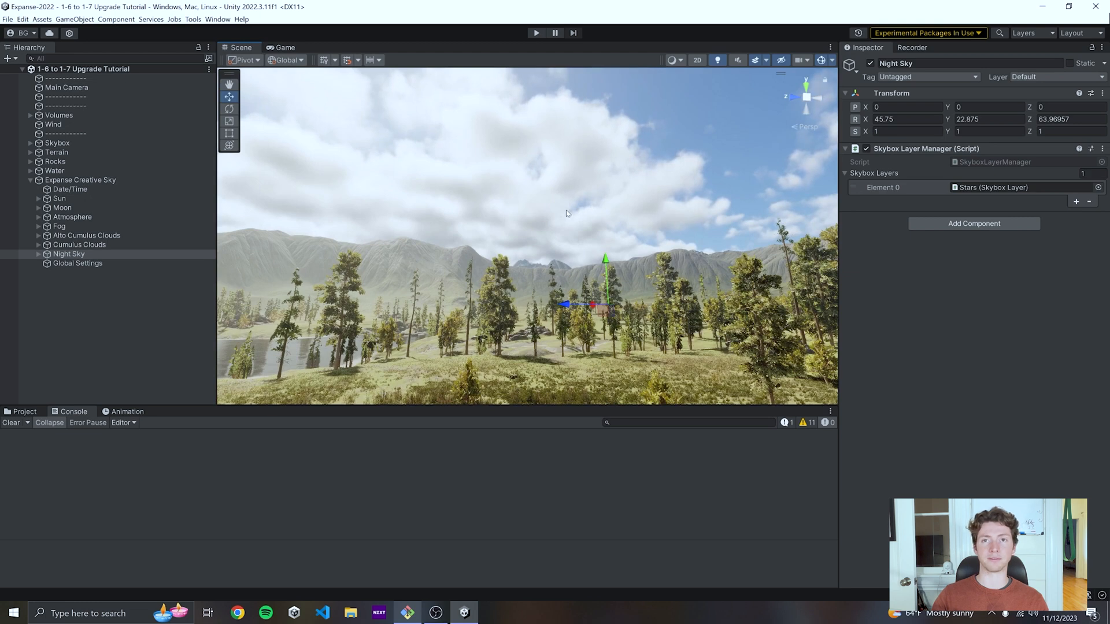
# - Set the Creative Fog visibility distance to 238.7
pyautogui.click(59, 226)
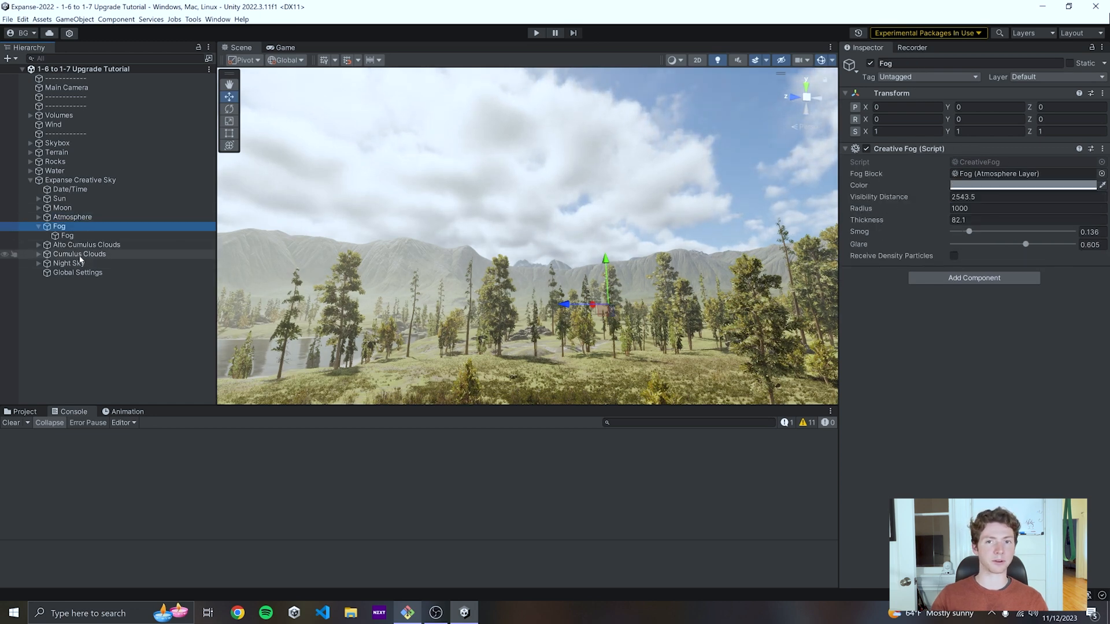
pyautogui.click(79, 254)
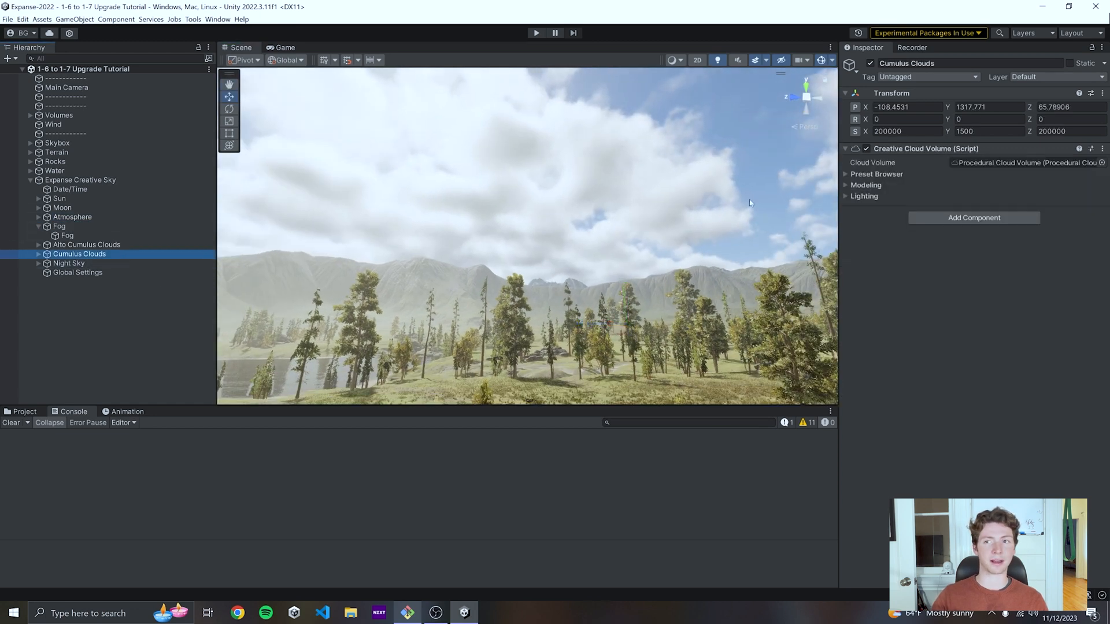
pyautogui.click(59, 226)
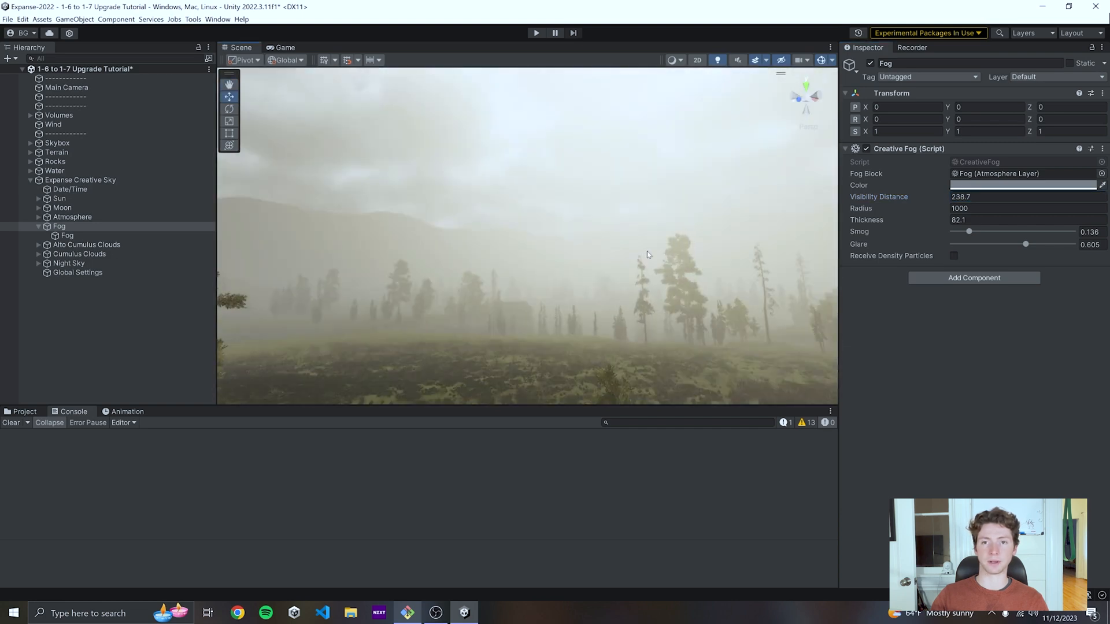
# - Set the Fog layer's multiple scattering multiplier to 1
pyautogui.click(66, 235)
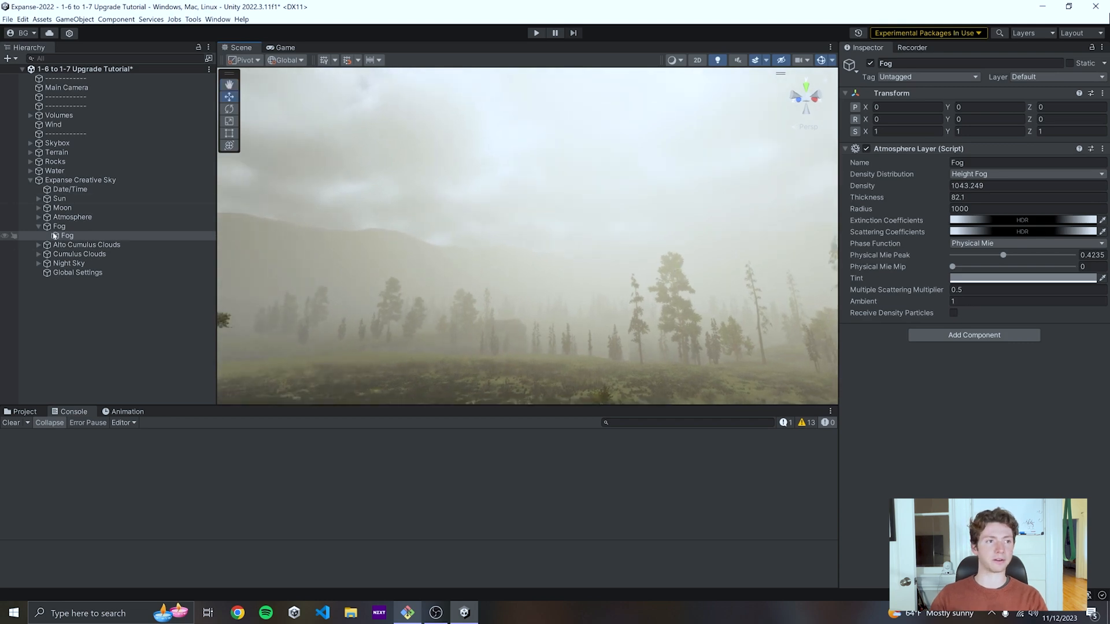
pyautogui.click(67, 235)
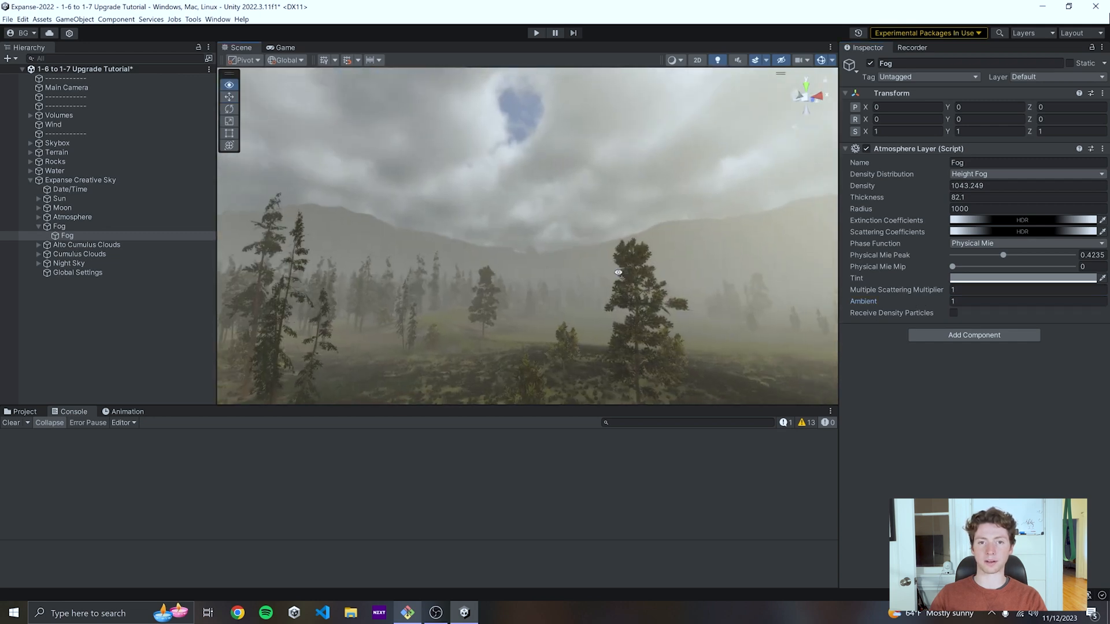
pyautogui.click(77, 272)
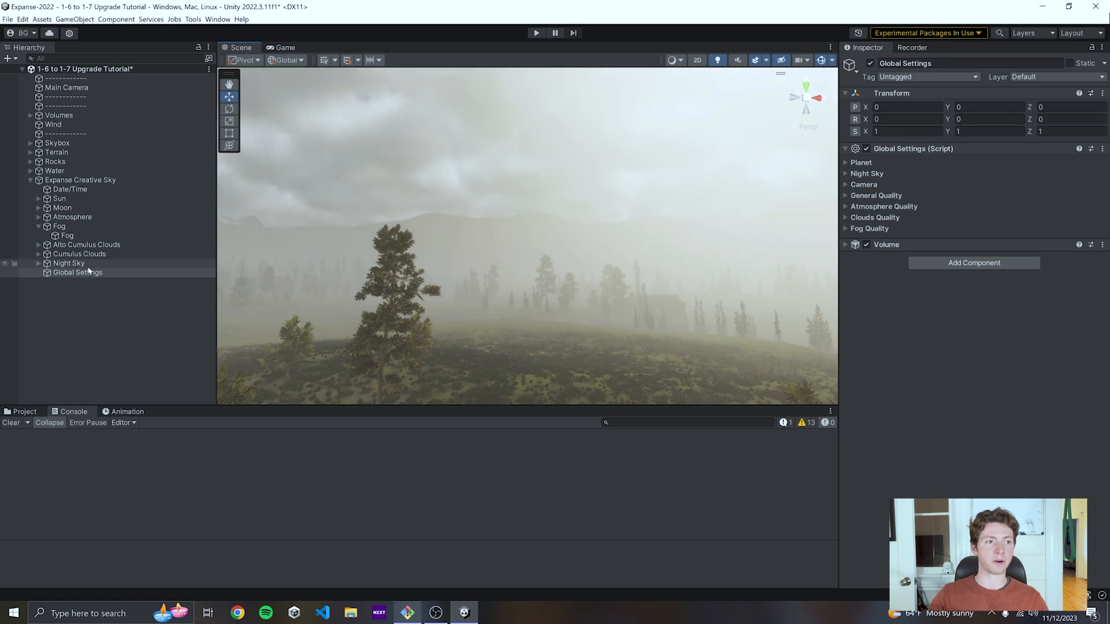
# - Enable Fog Diffusion in Global Settings' Fog Quality section and select Cumulus Clouds
pyautogui.click(869, 228)
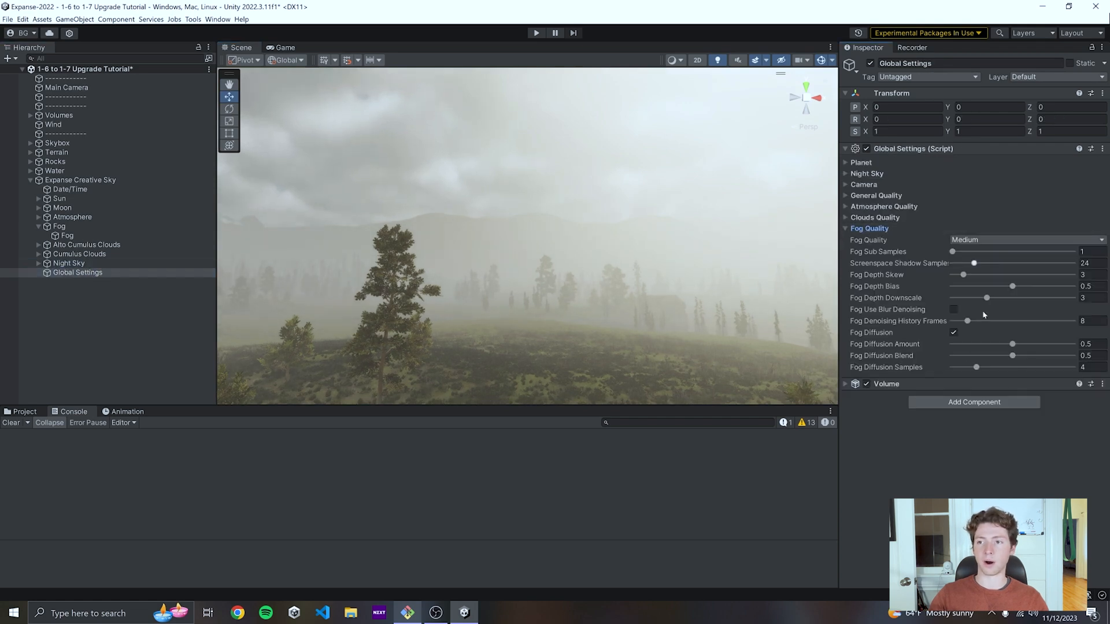
pyautogui.click(954, 333)
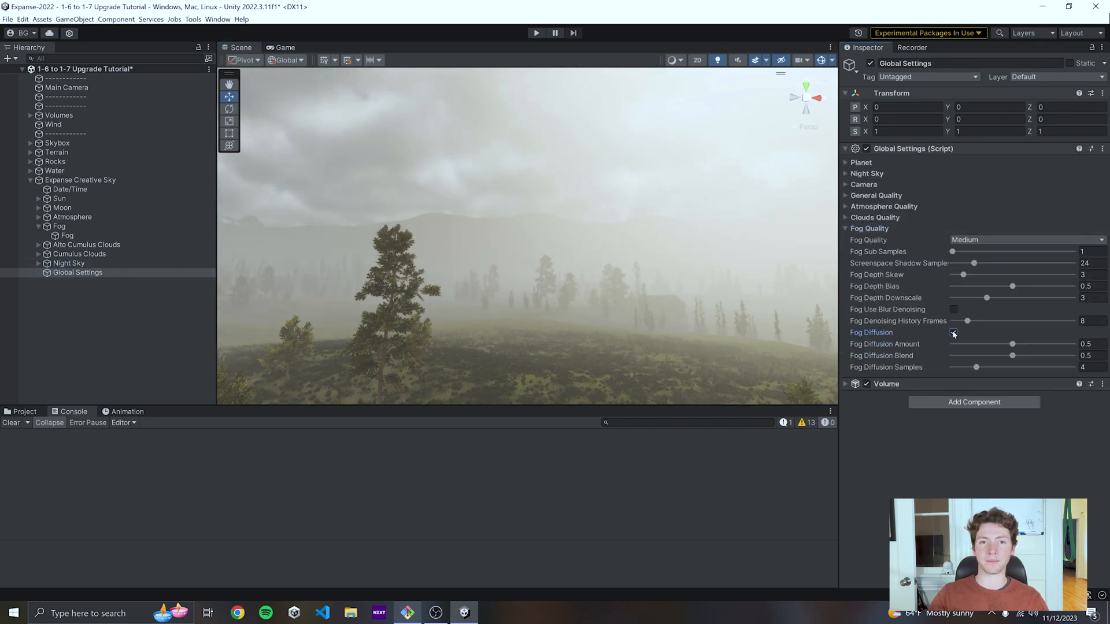
pyautogui.click(79, 244)
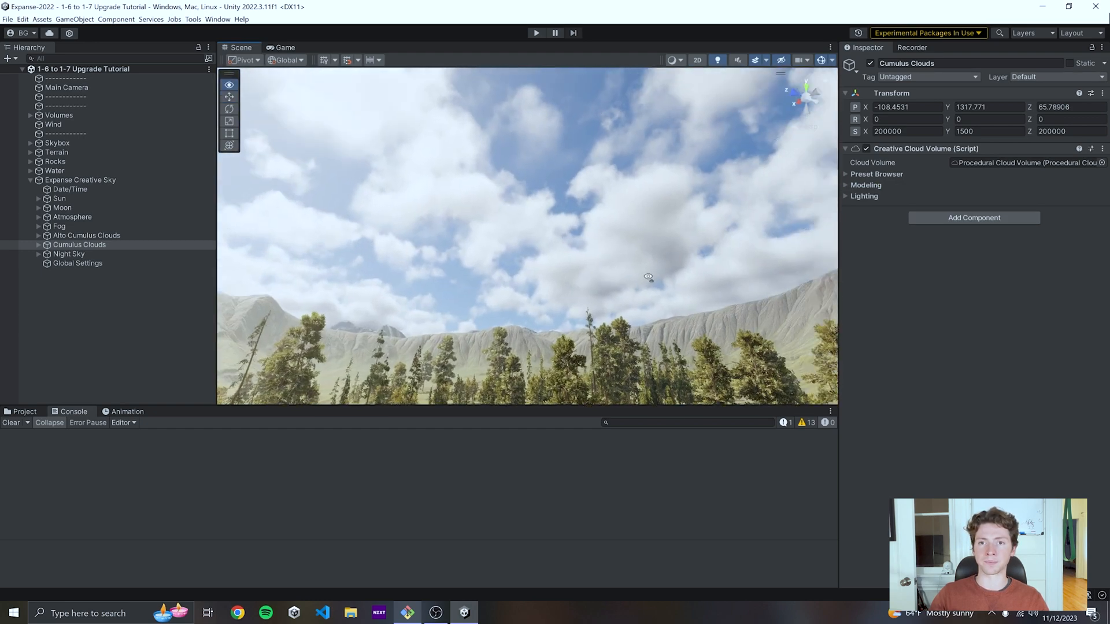
# - Set Cumulus Clouds lighting to shadowing ~0.264, ambient ~0.926, multiple scattering 0.078
pyautogui.click(864, 196)
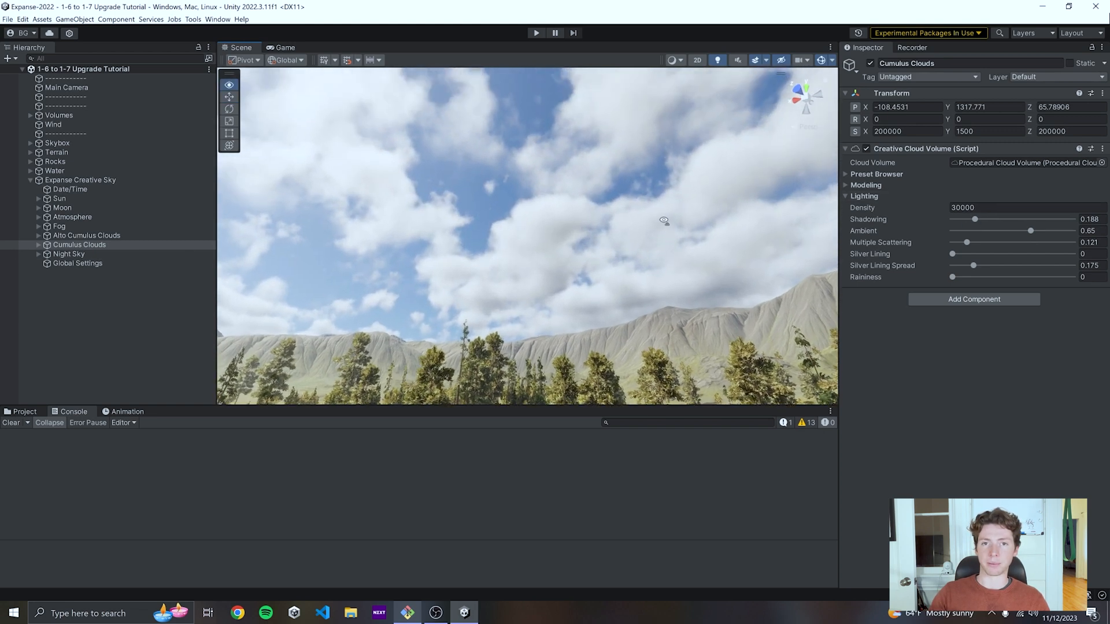
pyautogui.moveTo(966, 243); pyautogui.dragTo(958, 242)
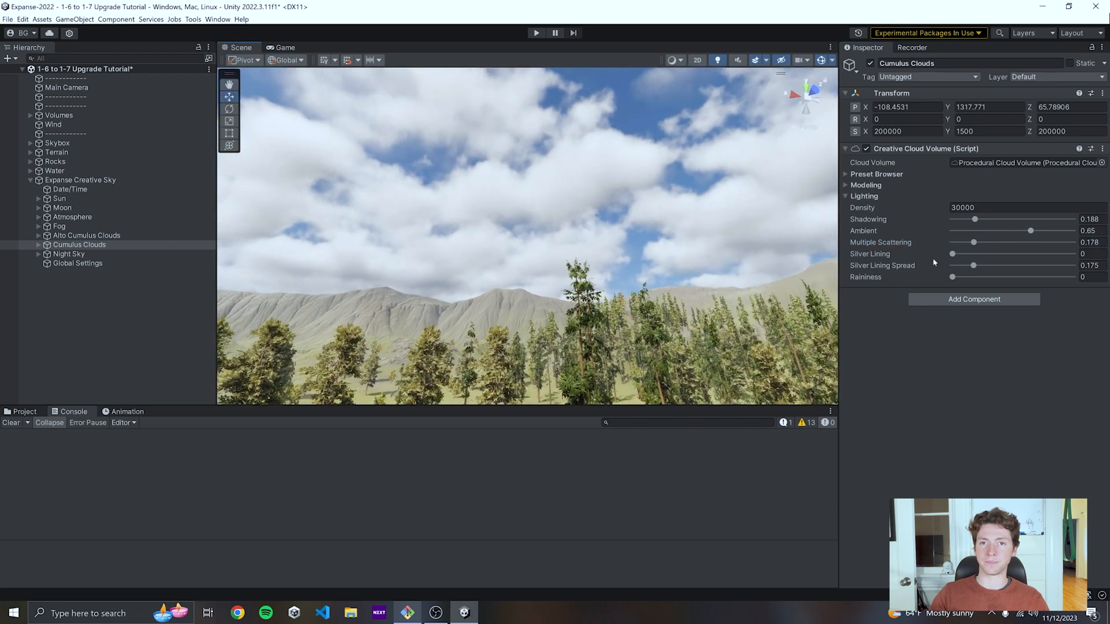
pyautogui.moveTo(973, 218); pyautogui.dragTo(1030, 218)
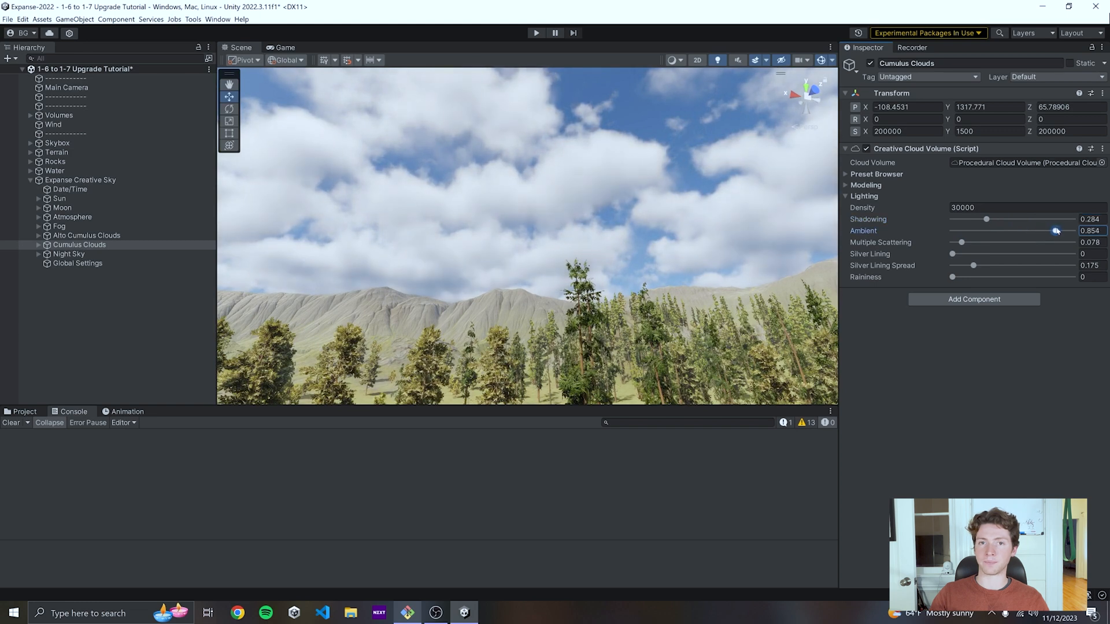
pyautogui.moveTo(1055, 231); pyautogui.dragTo(1032, 231)
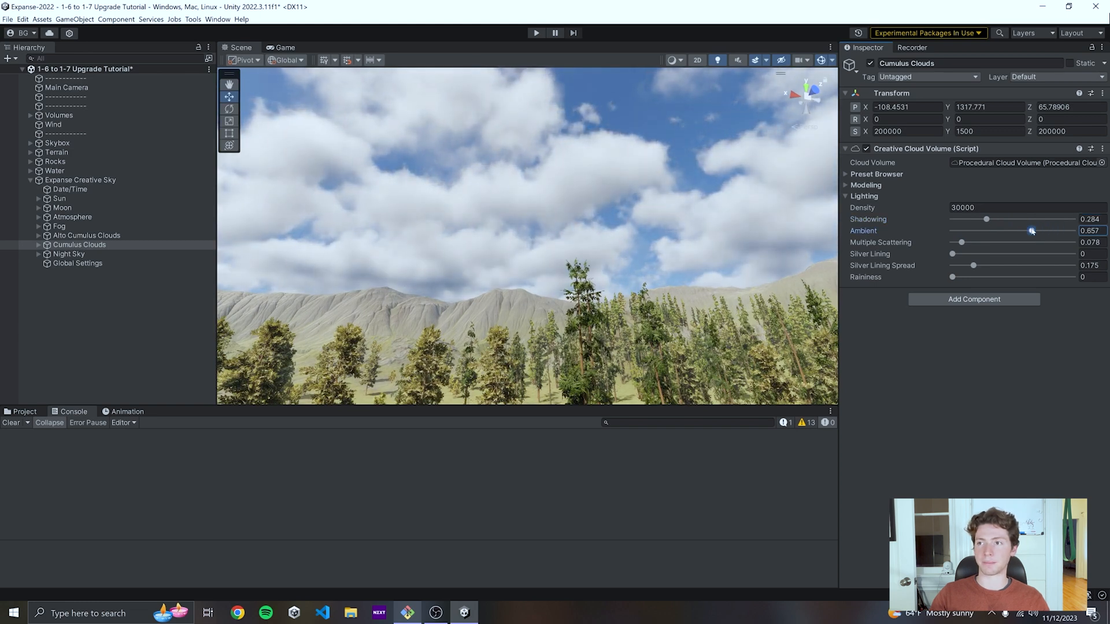
pyautogui.moveTo(1031, 219); pyautogui.dragTo(965, 219)
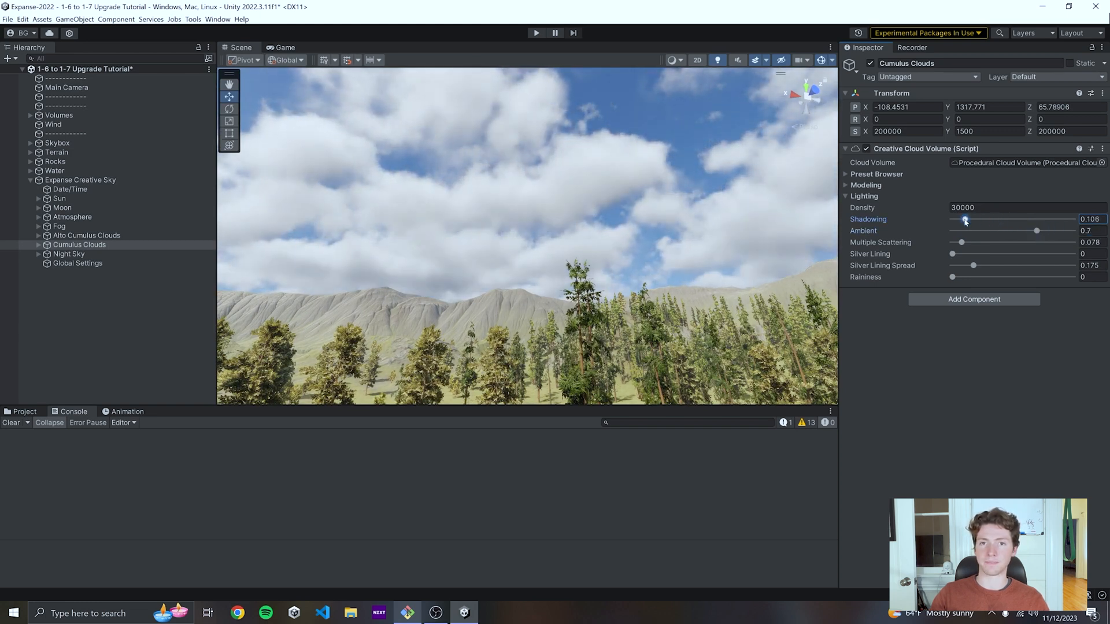
pyautogui.moveTo(1031, 231); pyautogui.dragTo(1062, 231)
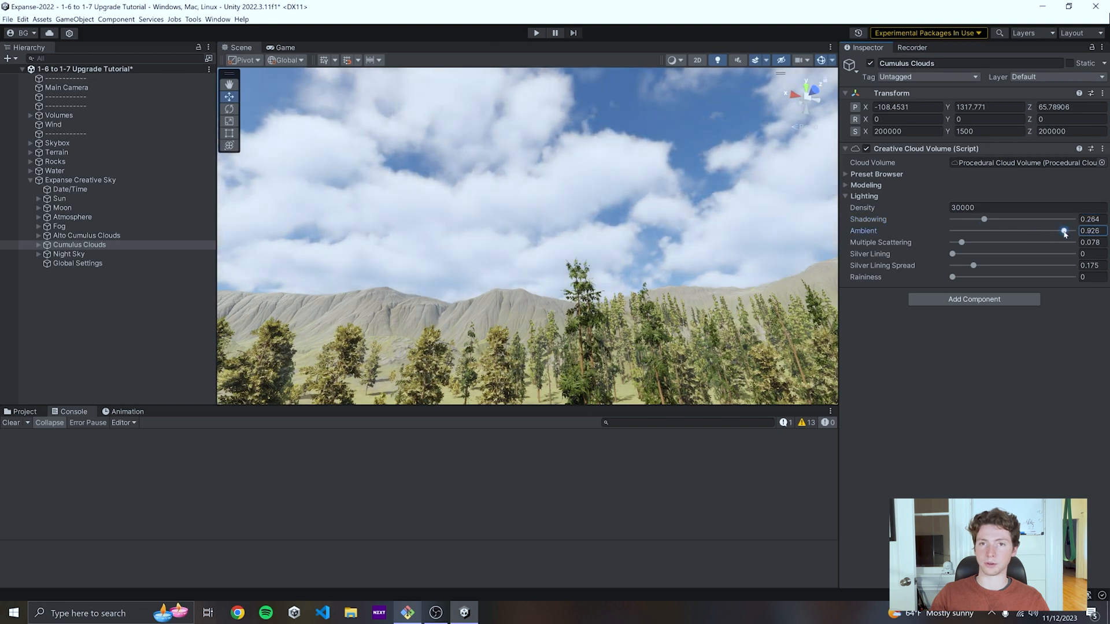
# - Review the old Sun and Moon, then bring up Expanse add-object options on Expanse Creative Sky
pyautogui.click(59, 198)
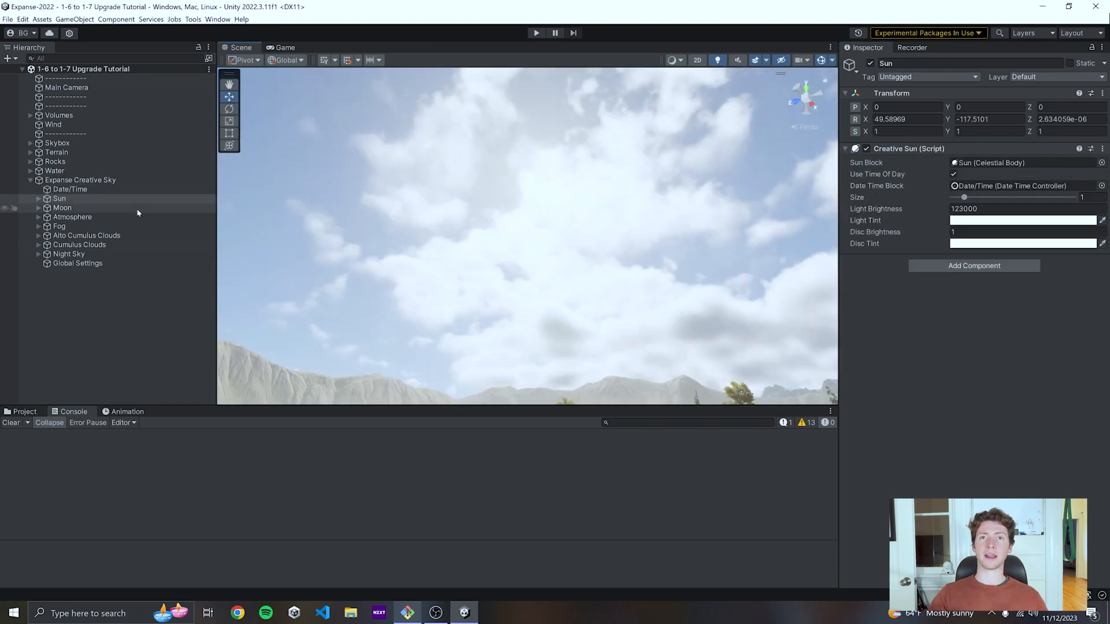
pyautogui.click(62, 207)
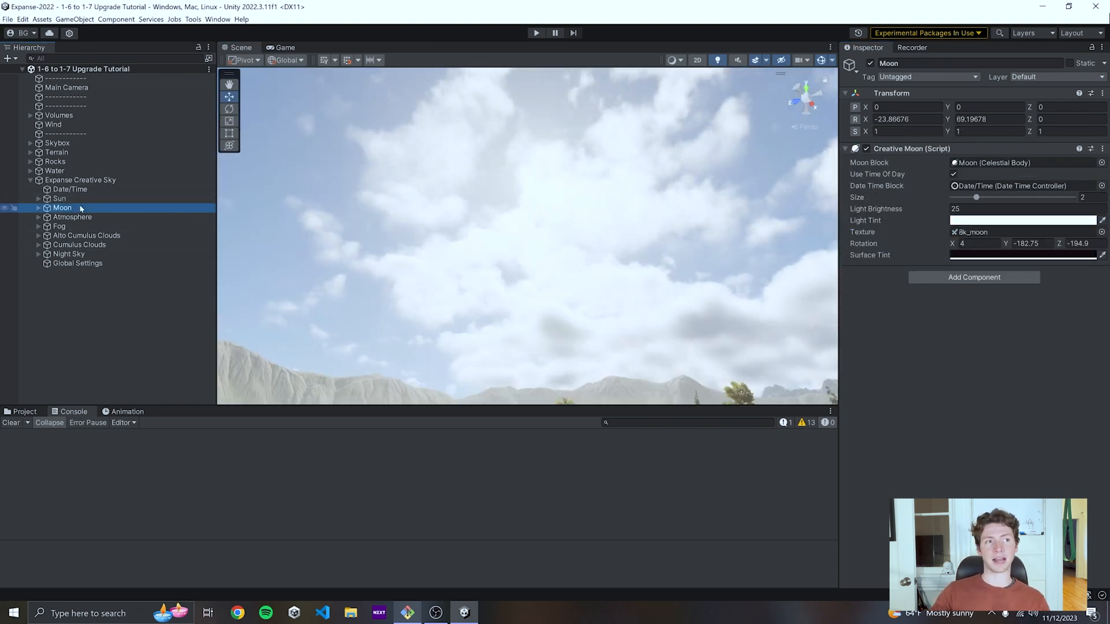
pyautogui.click(59, 199)
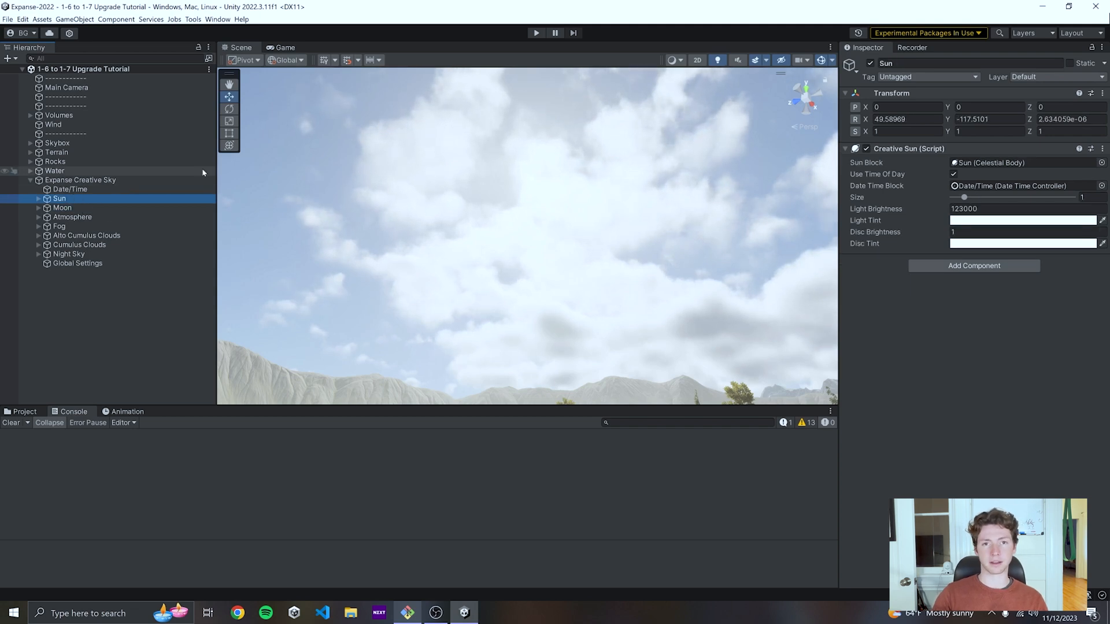
pyautogui.click(79, 179)
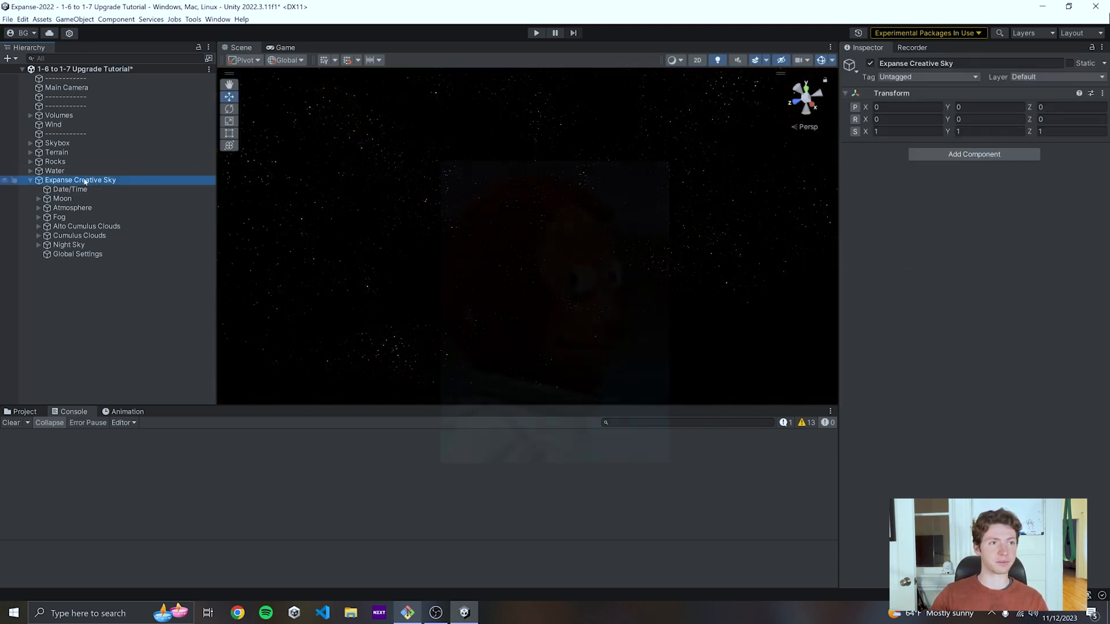
pyautogui.rightClick(80, 180)
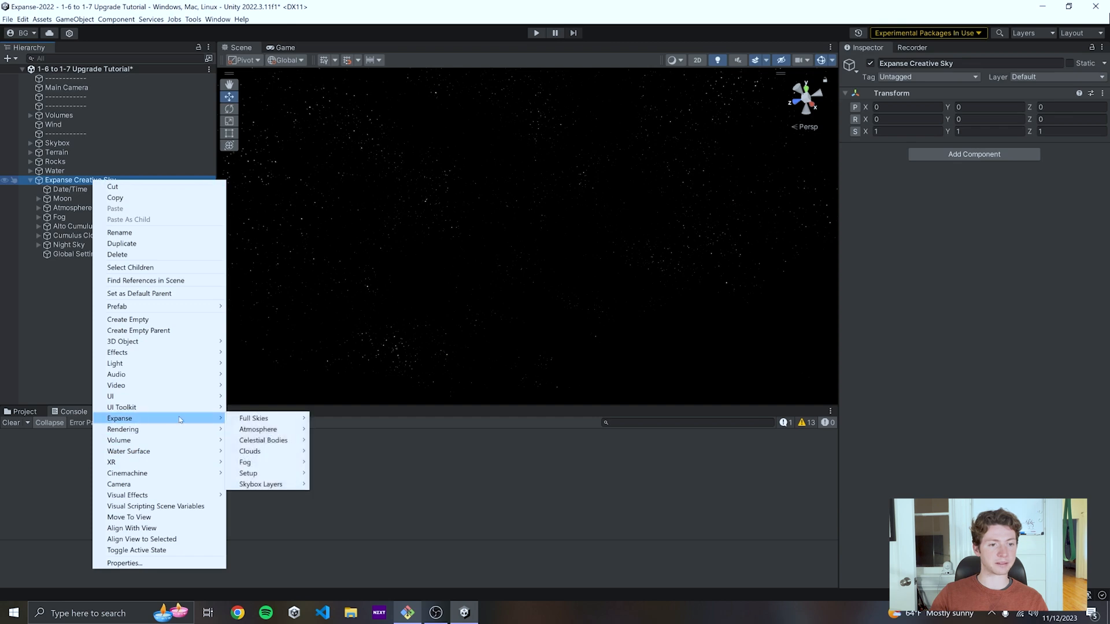
pyautogui.moveTo(249, 451)
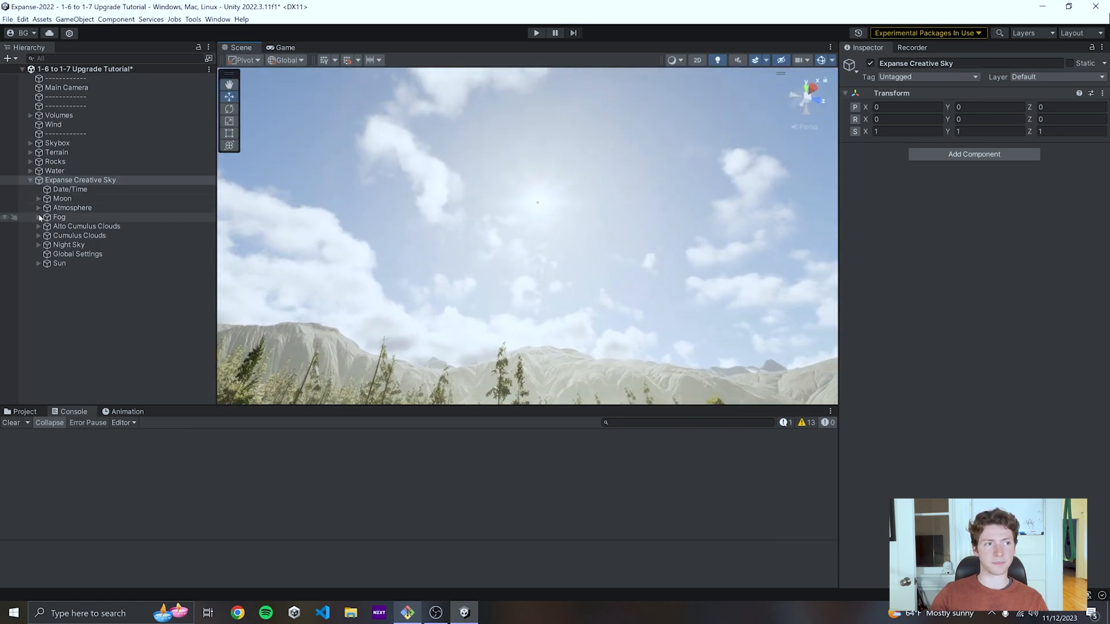
# - Move the new Sun below Date/Time, assign Date/Time as its Date Time Block, and expand Cumulus Clouds Modeling
pyautogui.click(77, 254)
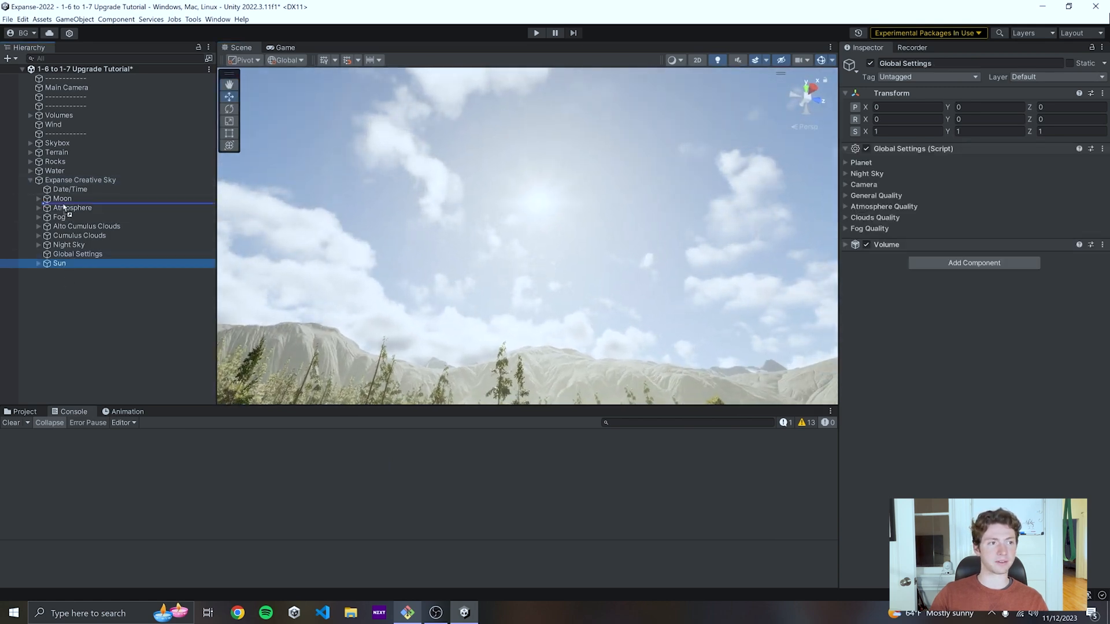
pyautogui.click(59, 199)
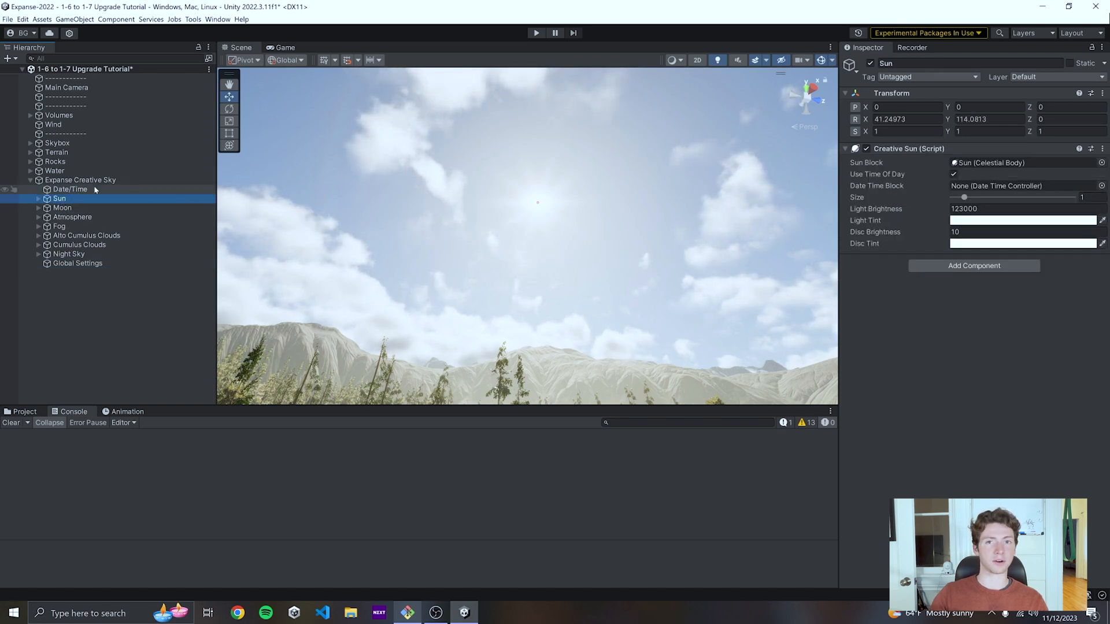
pyautogui.click(70, 189)
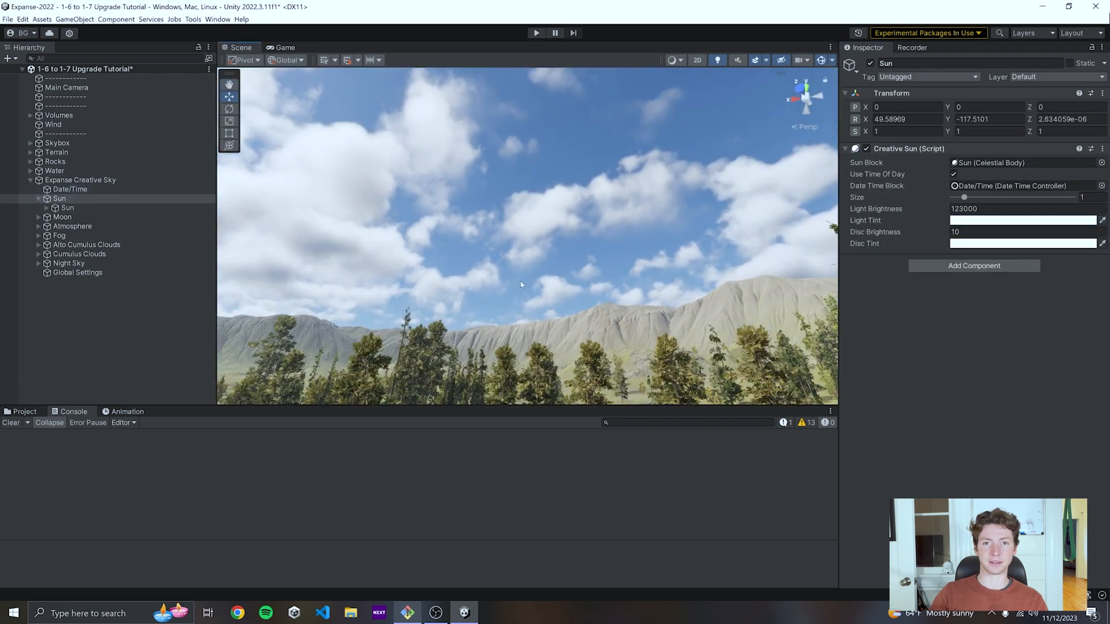
pyautogui.click(70, 189)
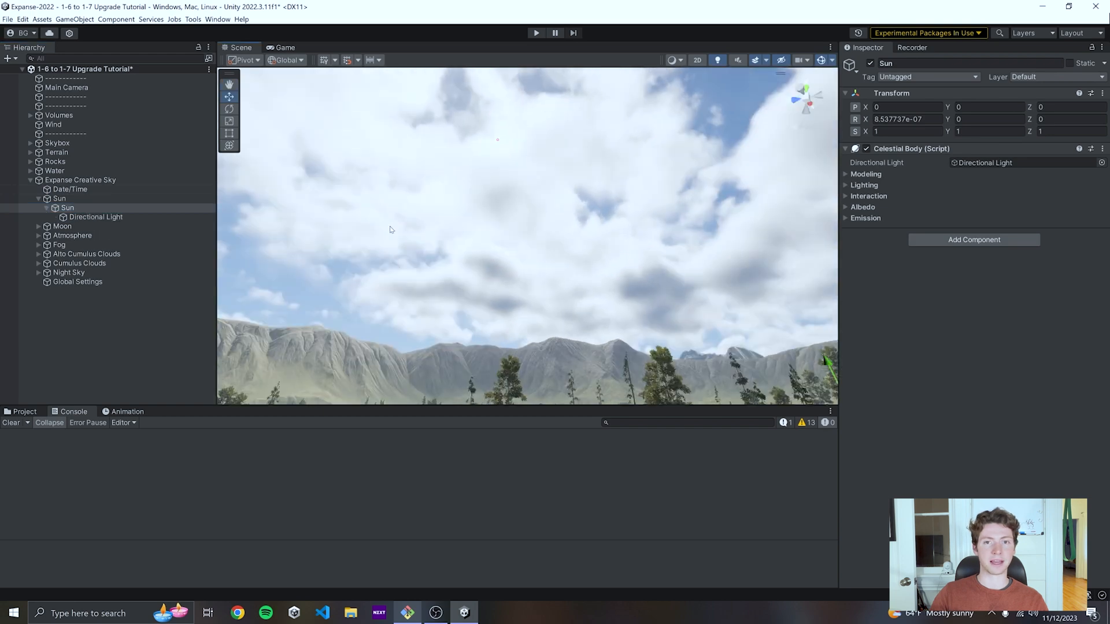
pyautogui.click(79, 262)
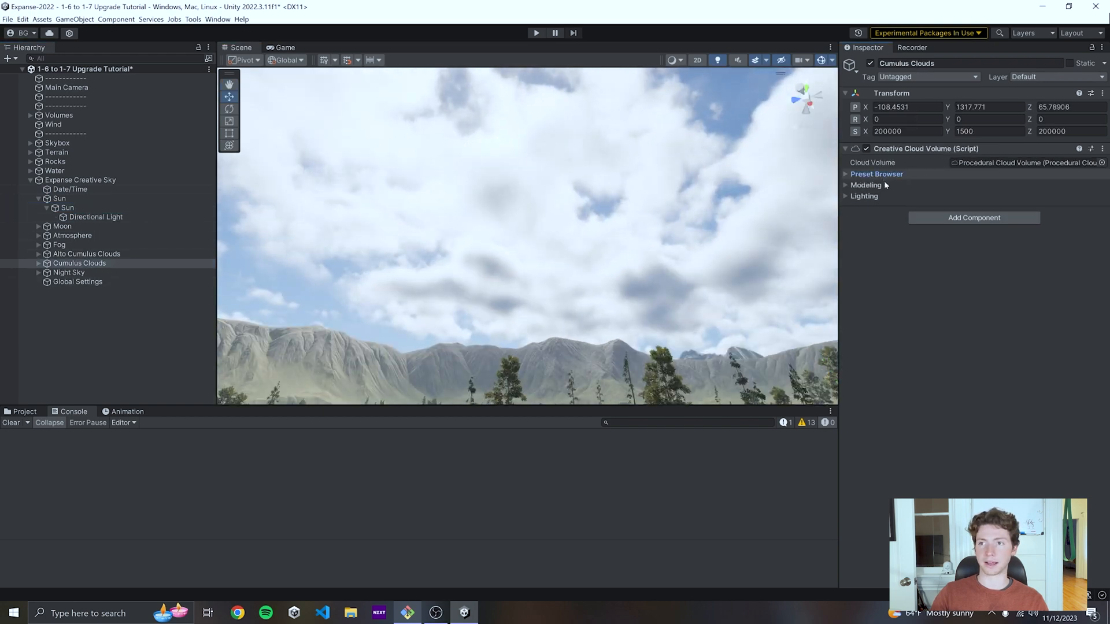
pyautogui.click(865, 185)
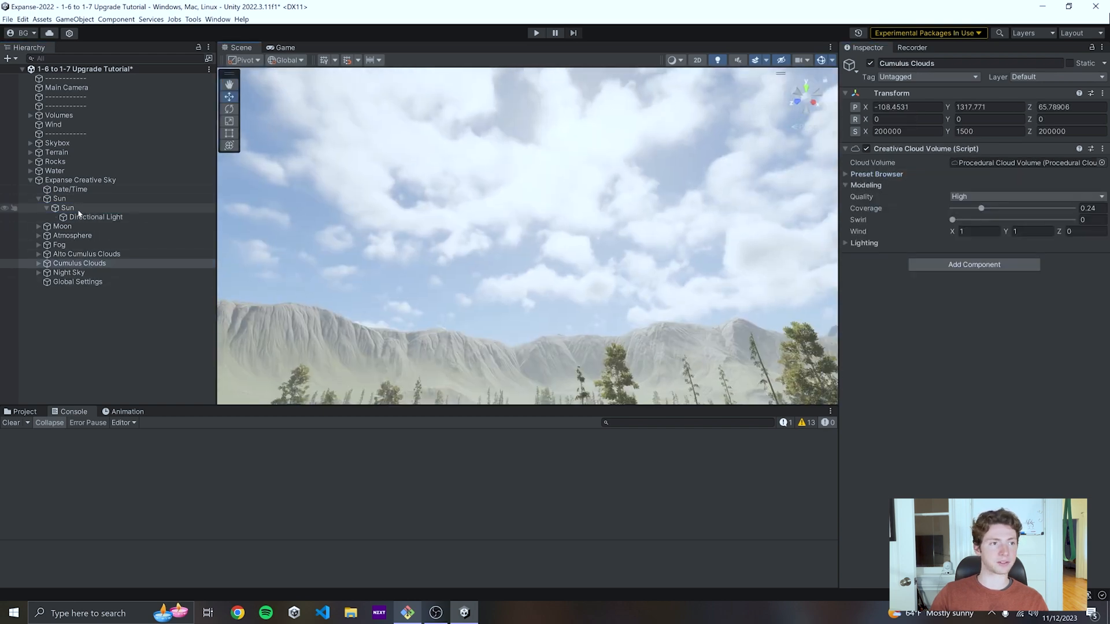
# - Change the Date/Time minute from 55 to 8 and lower cumulus coverage to about 0.236
pyautogui.click(69, 189)
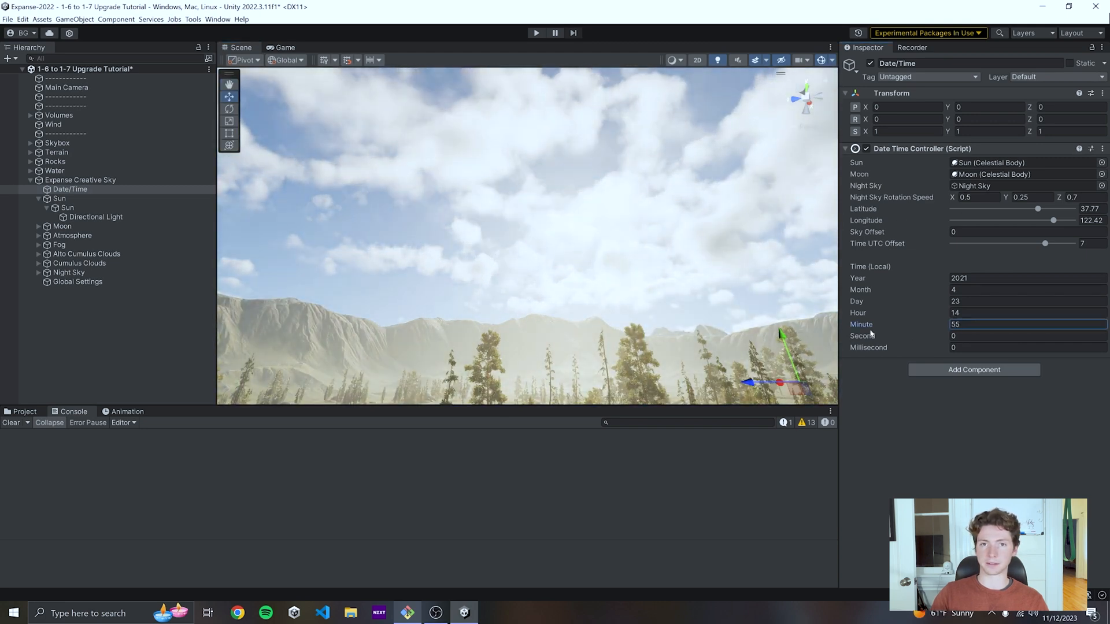
pyautogui.click(95, 217)
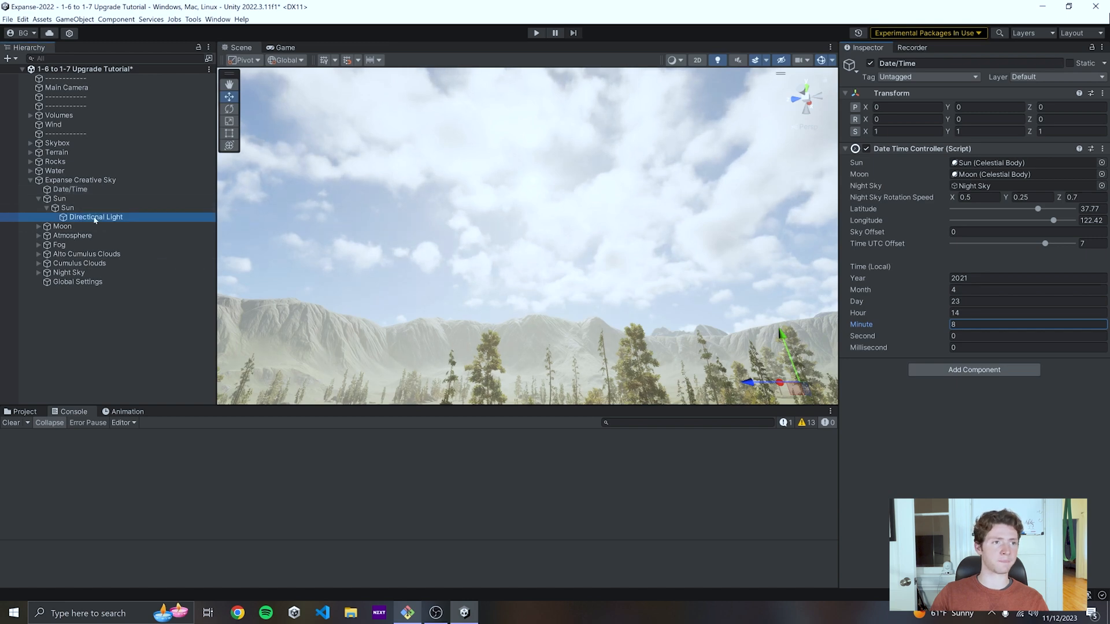
pyautogui.click(79, 262)
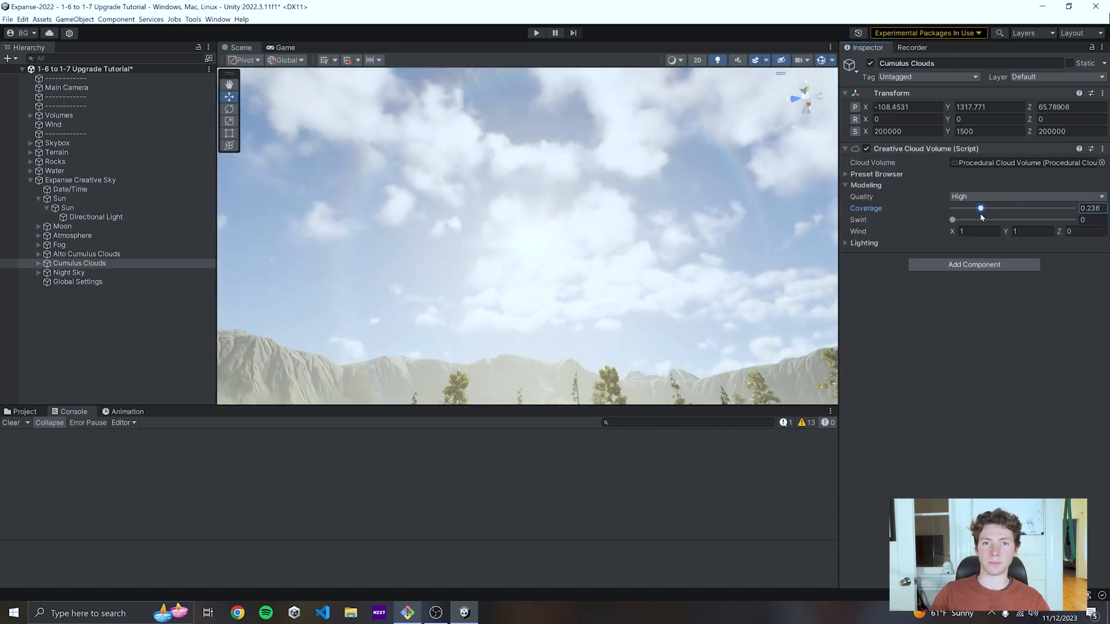